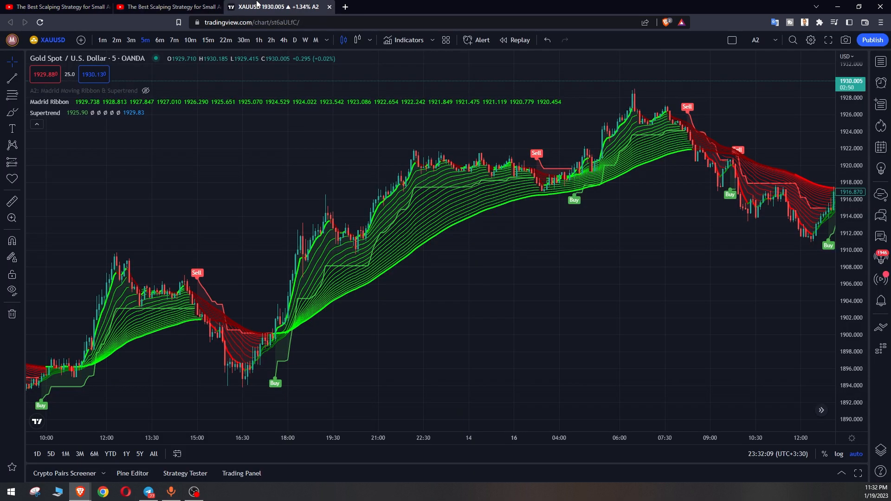
pyautogui.moveTo(206, 174)
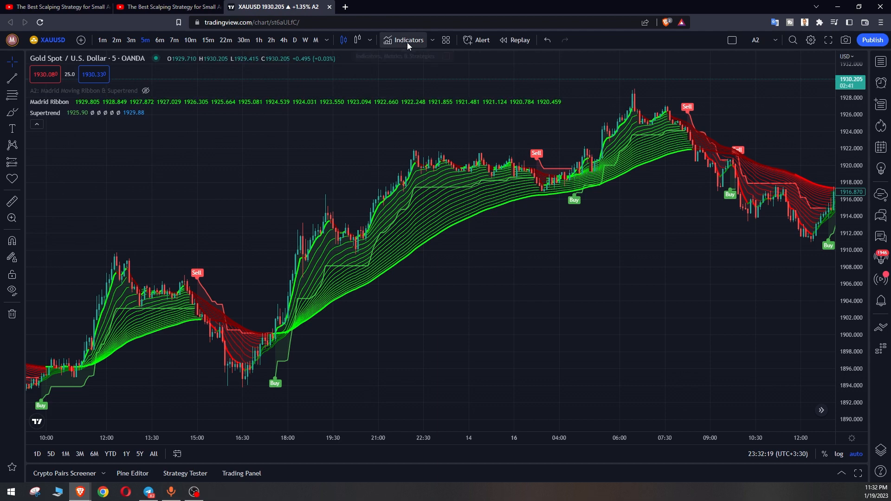
# Search indicators for 'Madrid Moving Average Ribbon' and close the search without adding it
pyautogui.click(407, 40)
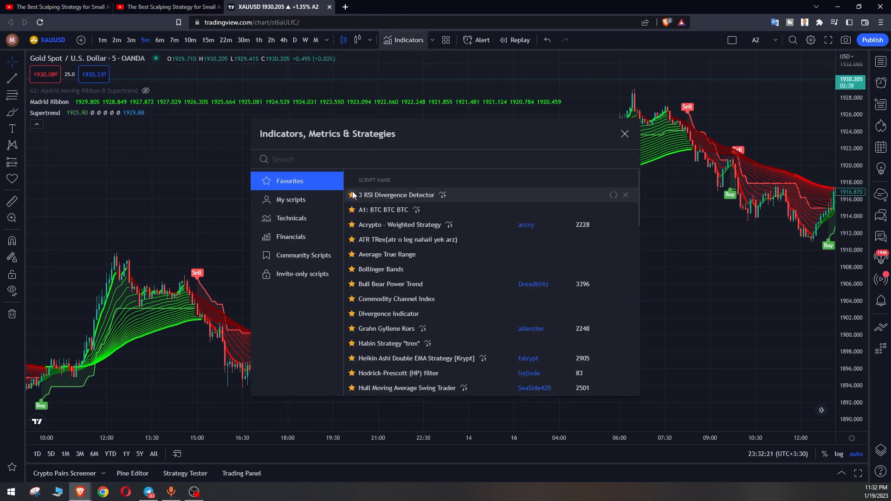
pyautogui.write('Madrid Moving Average Ribbon')
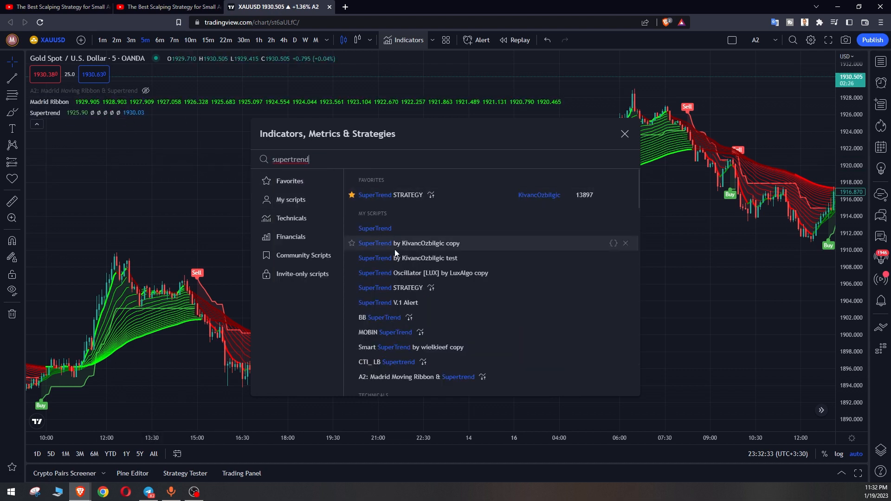
pyautogui.scroll(-3)
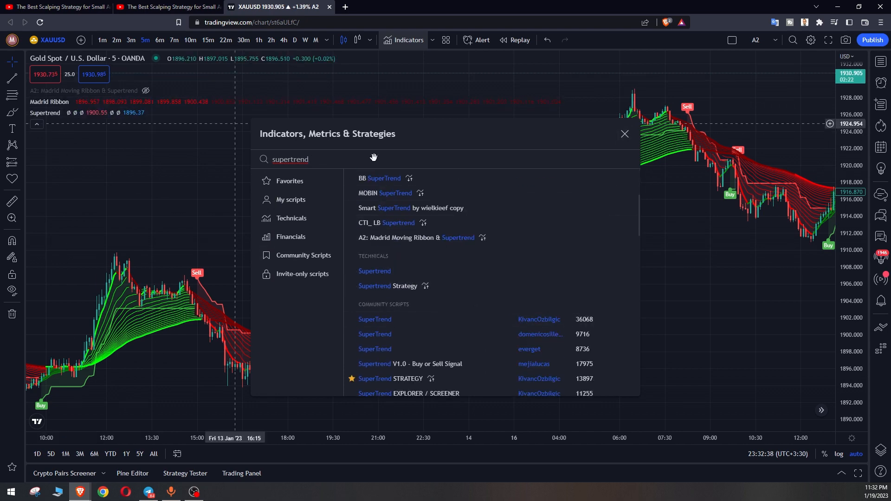
pyautogui.click(625, 134)
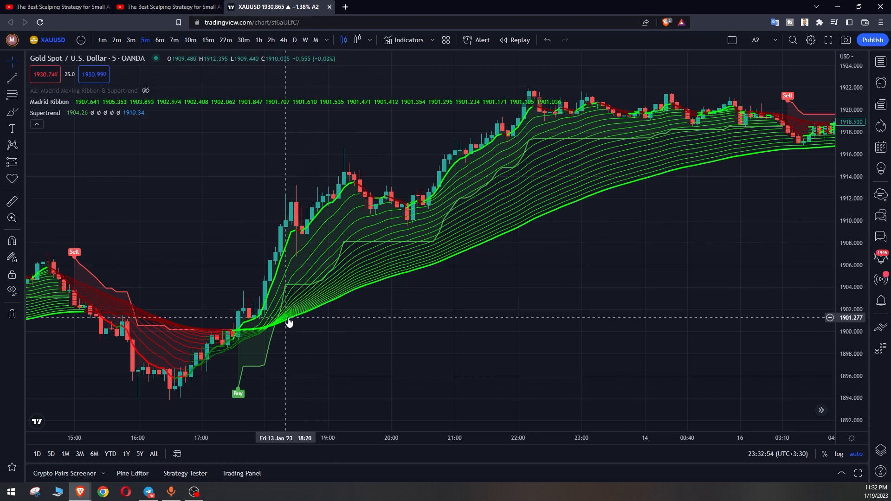
pyautogui.moveTo(266, 315)
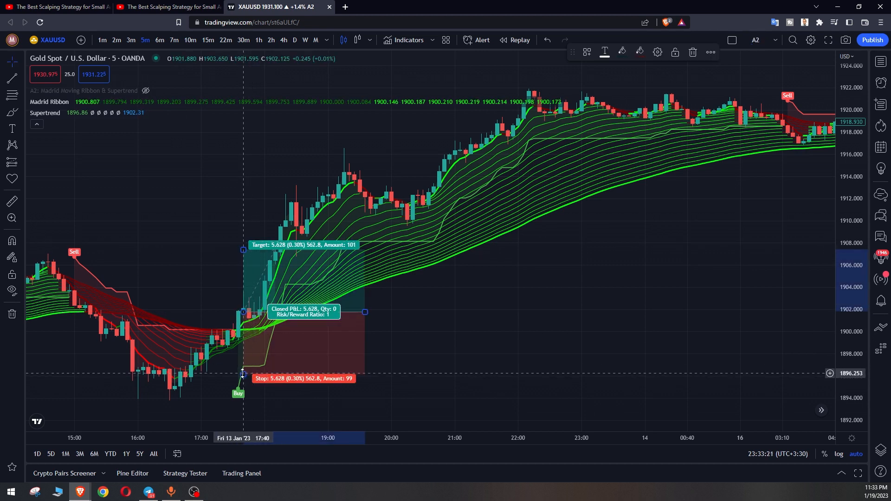
# Set the long position's stop just below the Buy signal, then shift the drawing right
pyautogui.moveTo(243, 373); pyautogui.dragTo(236, 380)
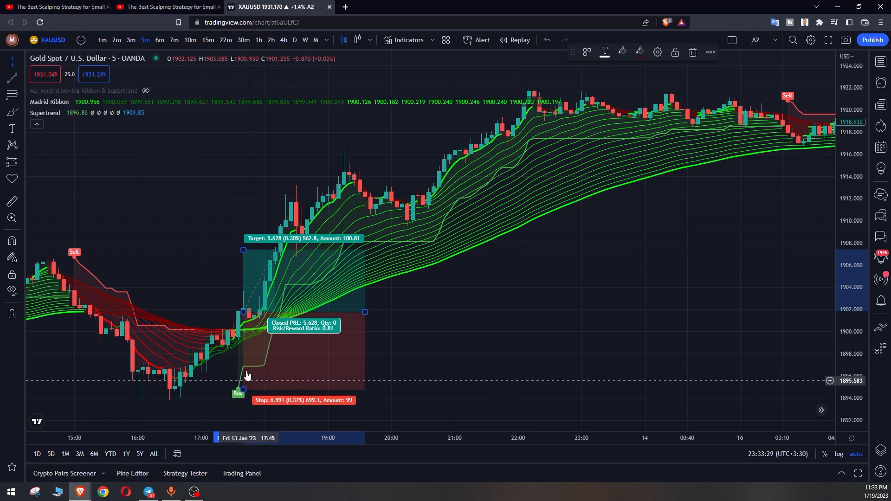
pyautogui.moveTo(243, 250); pyautogui.dragTo(242, 192)
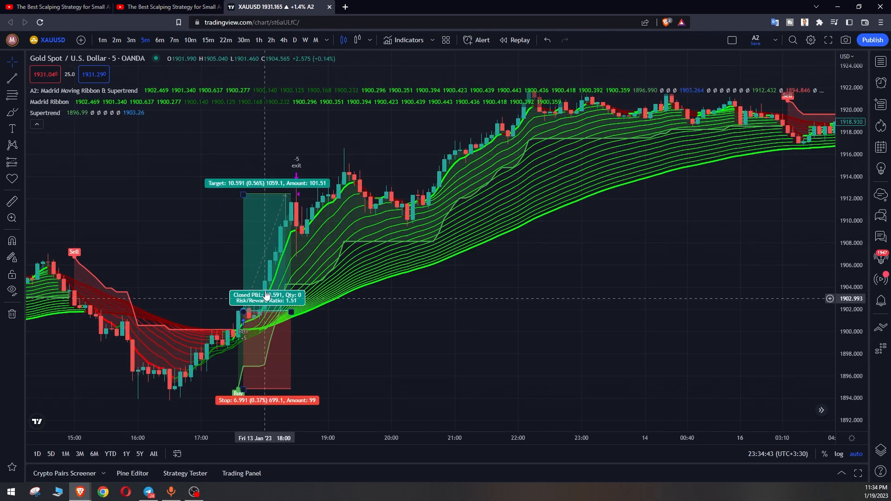
pyautogui.moveTo(264, 296); pyautogui.dragTo(577, 309)
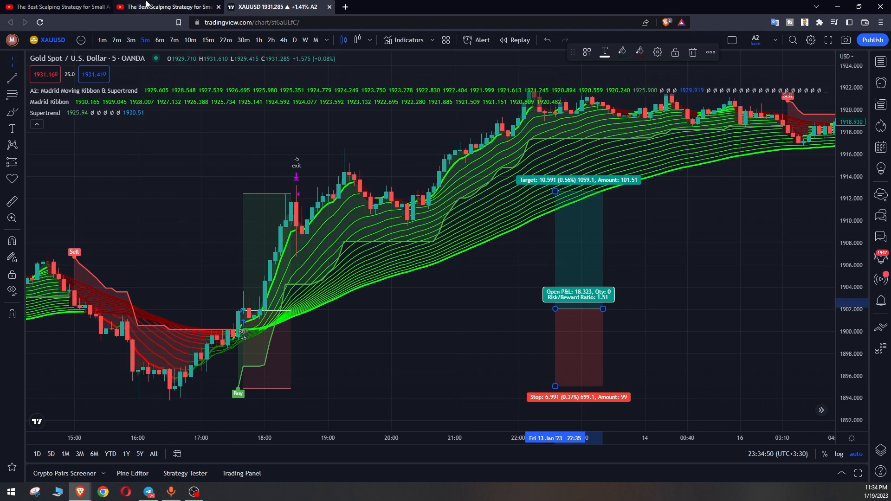
# Play the tutorial video at the Installing Indicators chapter
pyautogui.click(165, 6)
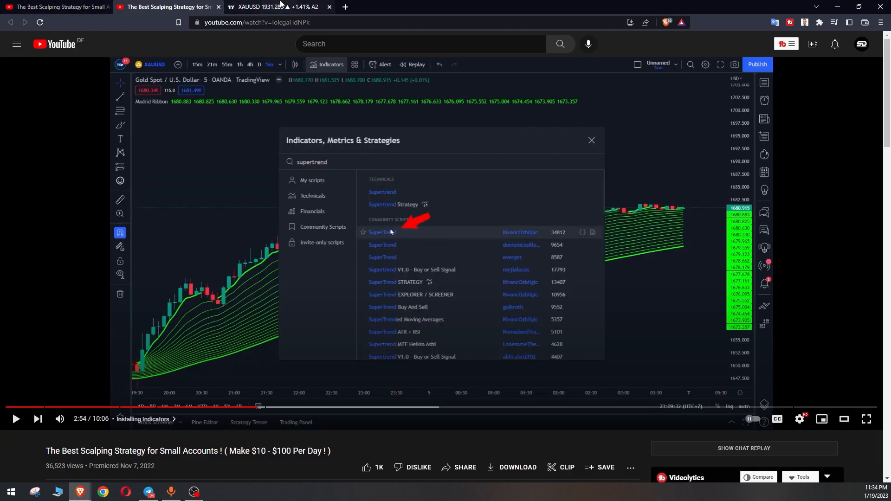
pyautogui.click(278, 7)
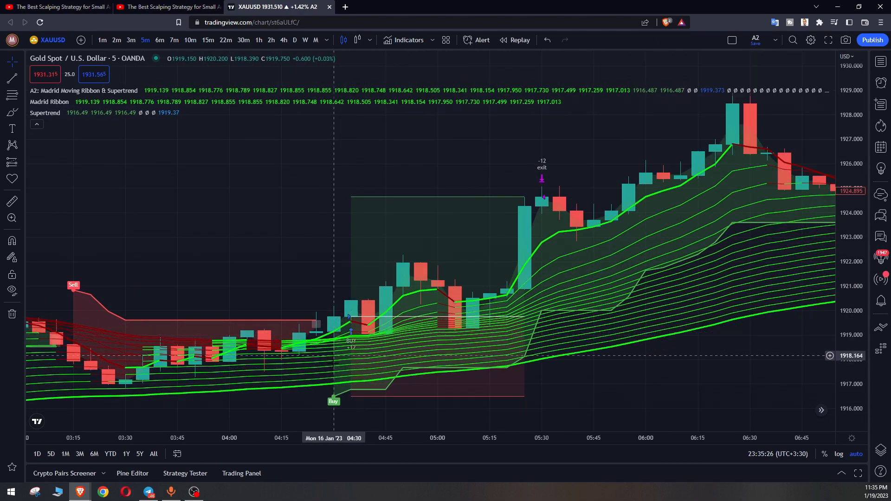
pyautogui.moveTo(332, 391)
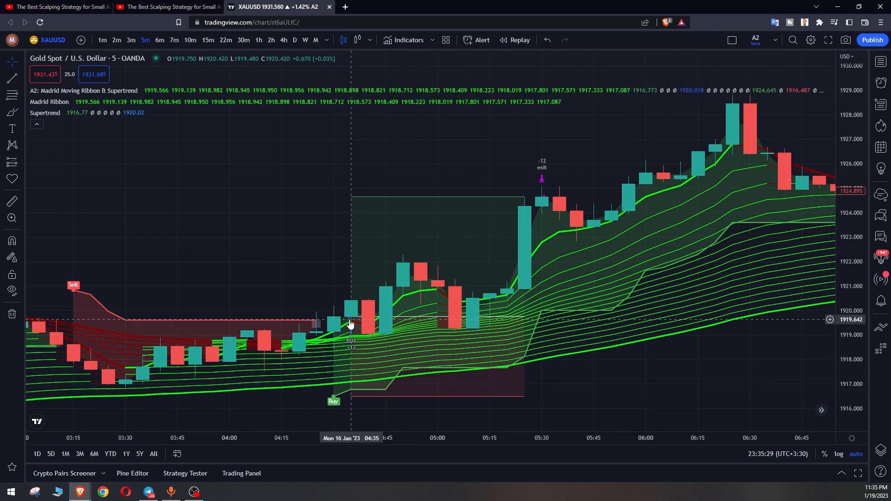
pyautogui.moveTo(350, 400)
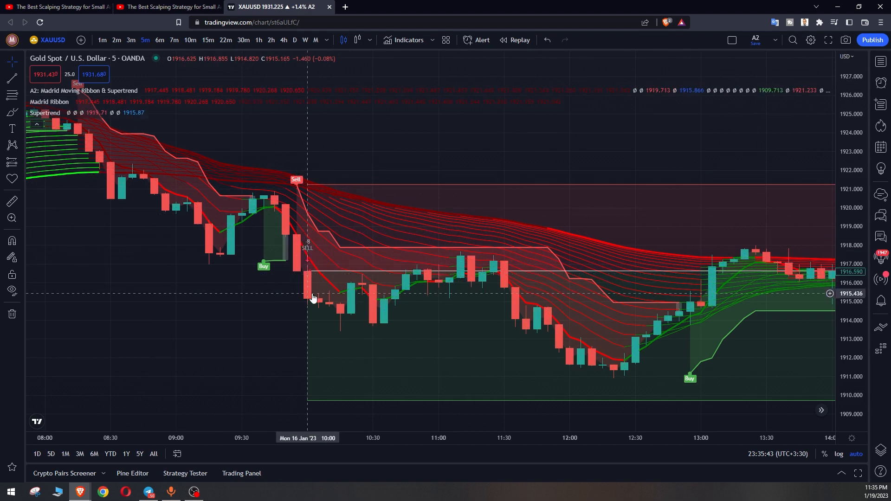
pyautogui.moveTo(309, 274)
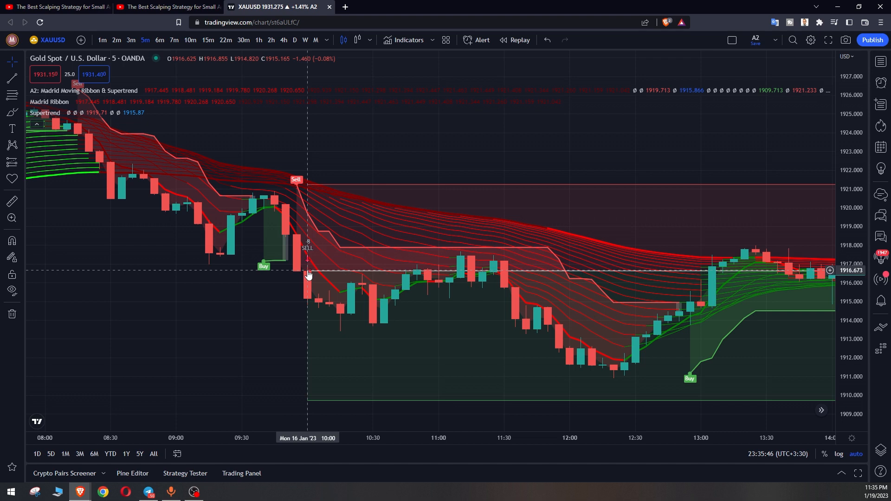
pyautogui.moveTo(306, 192)
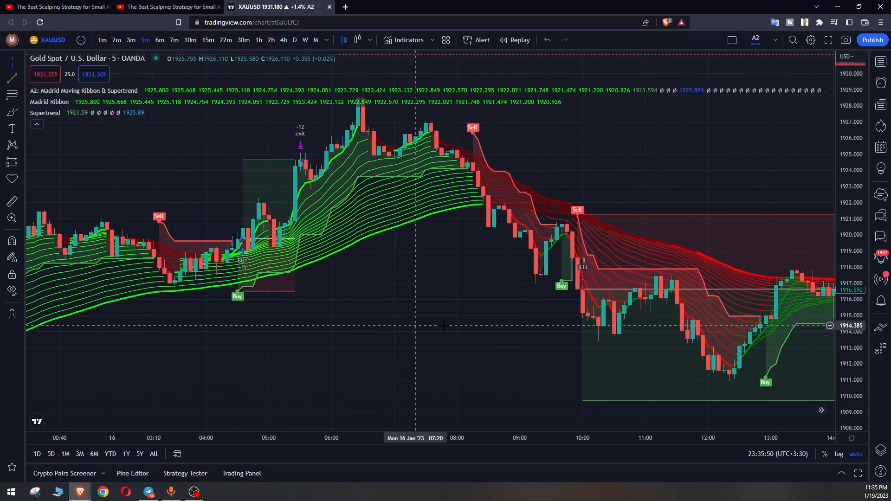
# Show Strategy Tester's Performance Summary overview with its equity curve
pyautogui.click(185, 472)
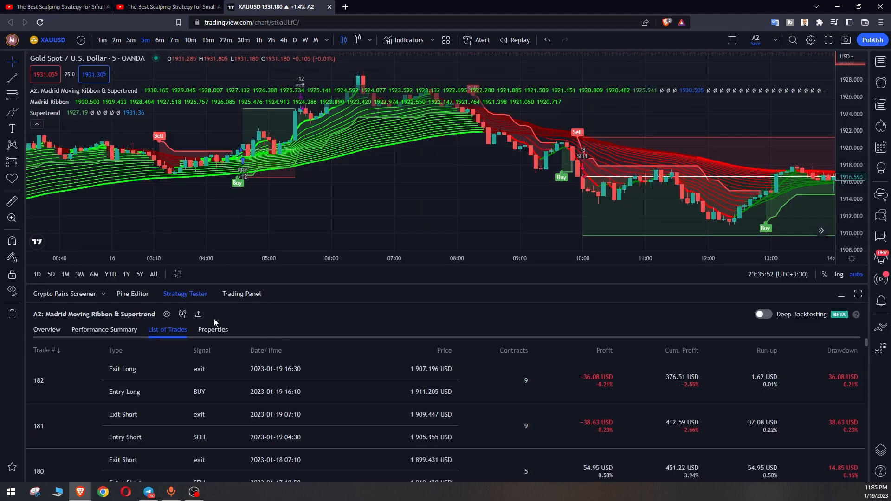
pyautogui.click(104, 329)
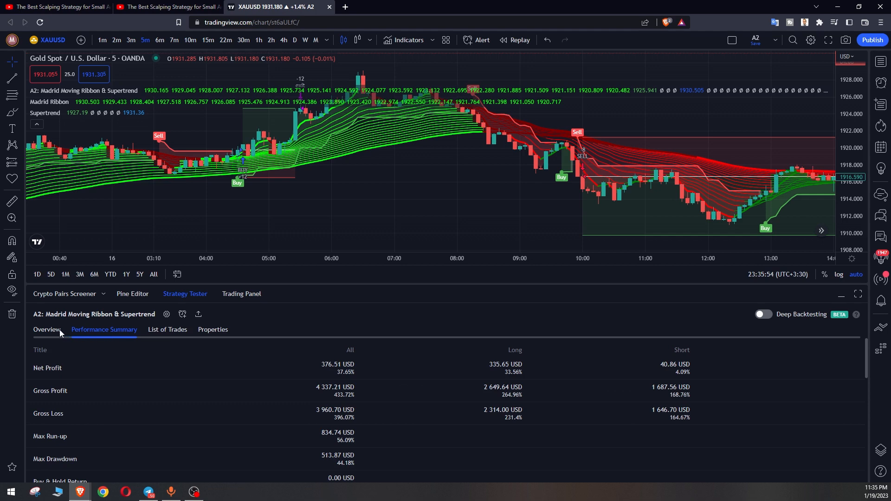
pyautogui.click(46, 329)
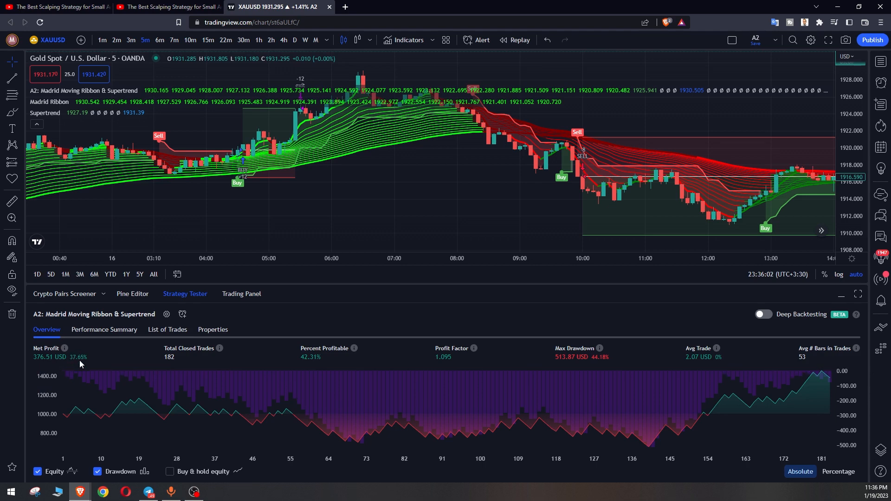
# Show the YouTube search results for 'The Best Scalping Strategy for Small Accounts'
pyautogui.click(56, 7)
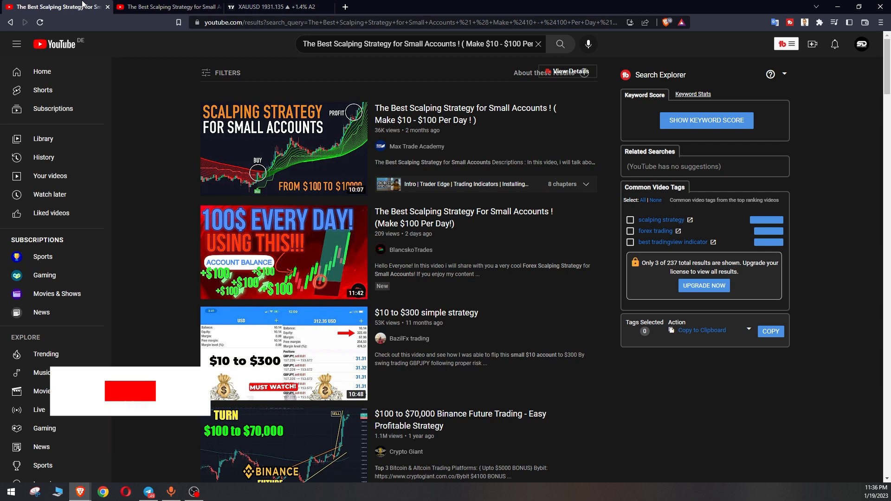
pyautogui.moveTo(315, 136)
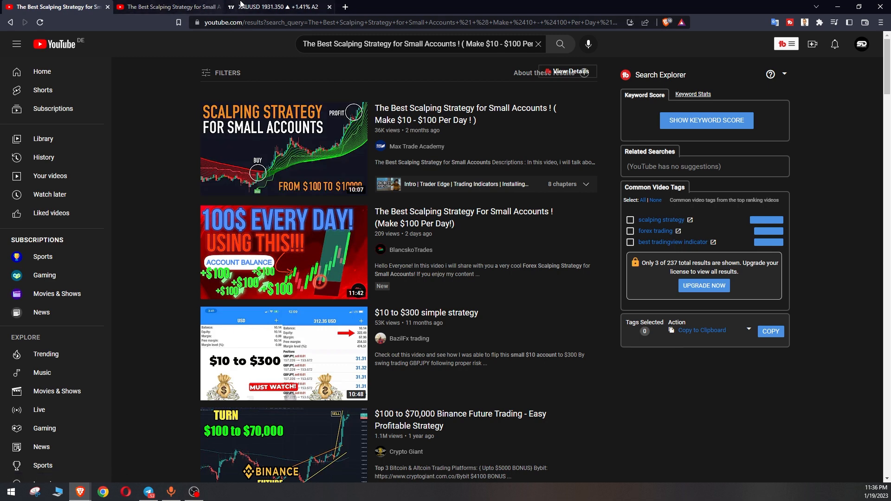
# Open the Madrid Ribbon & Supertrend strategy settings and enter 2.5 as ATR Multiplier
pyautogui.click(276, 7)
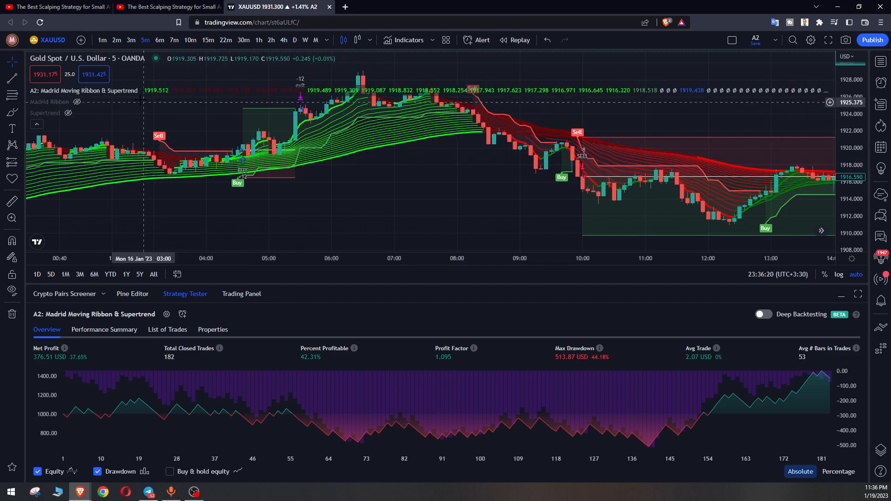
pyautogui.moveTo(177, 220)
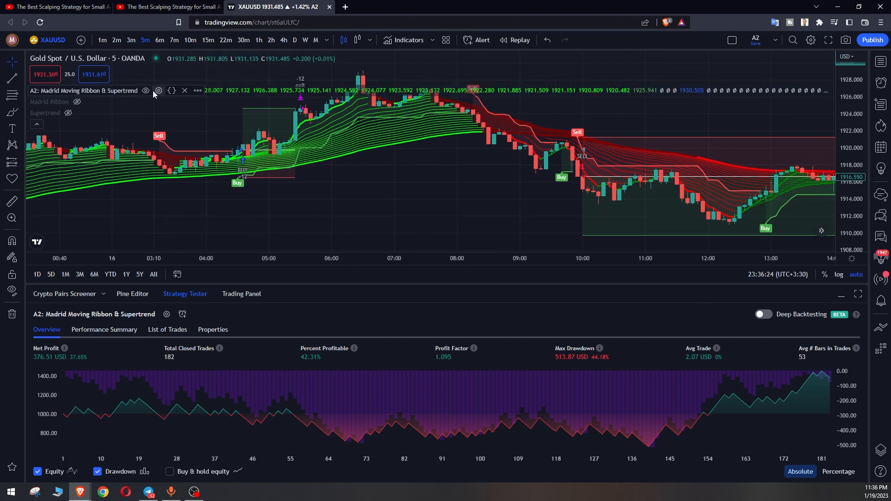
pyautogui.click(159, 91)
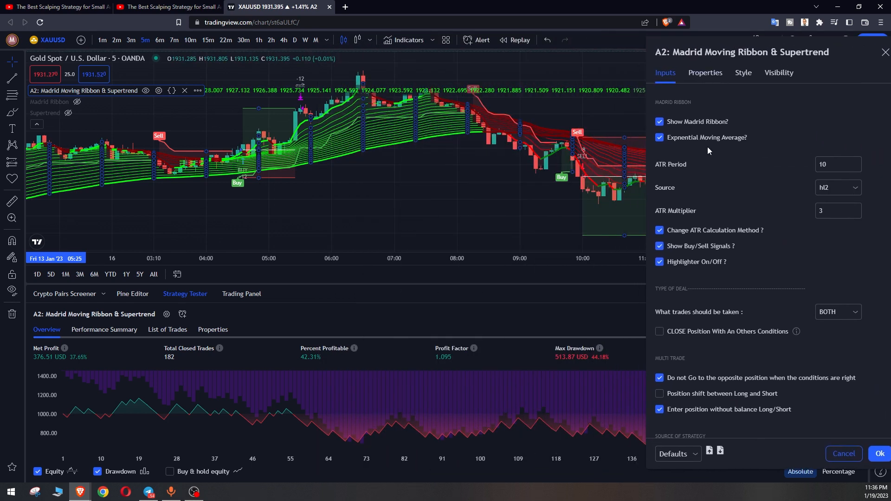
pyautogui.moveTo(678, 132)
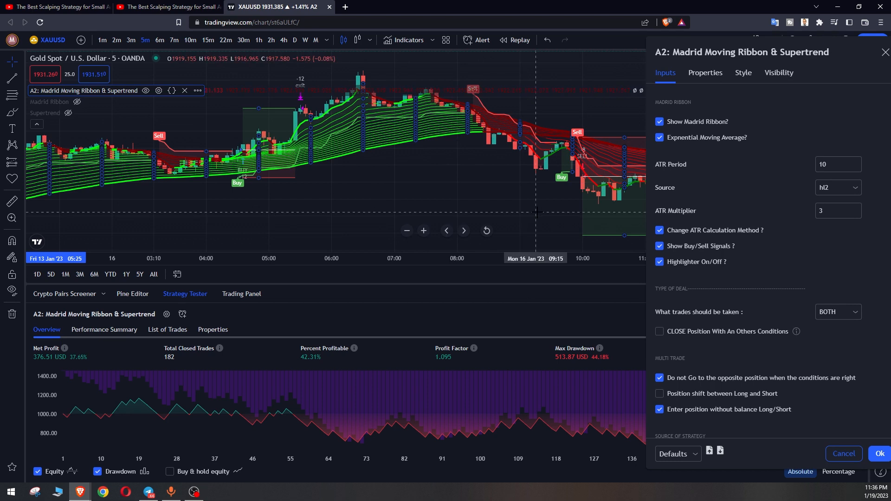
pyautogui.moveTo(504, 207)
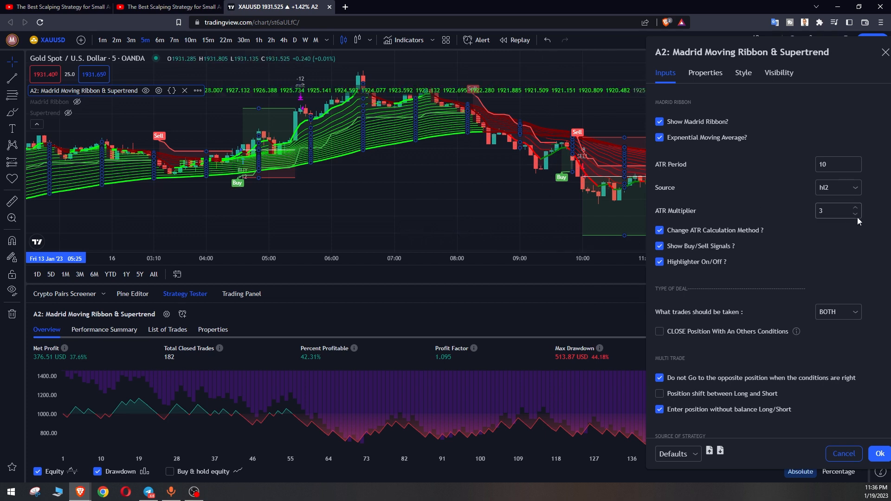
pyautogui.click(835, 210)
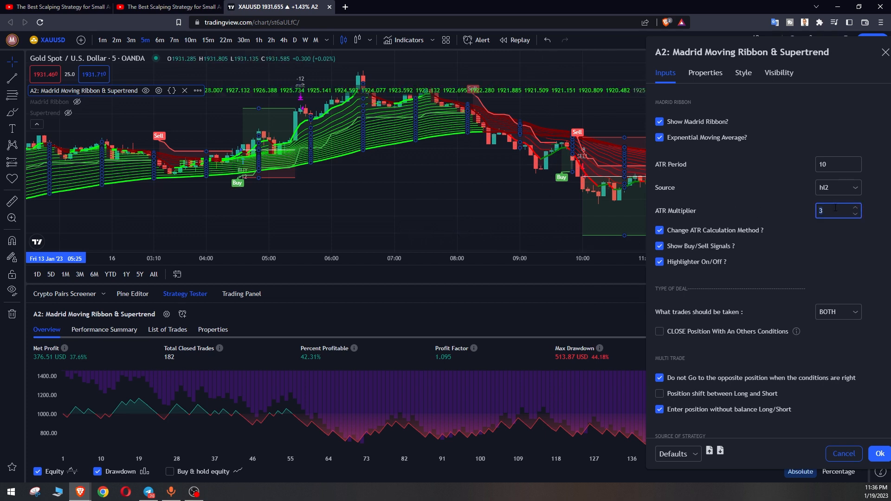
pyautogui.write('2.5')
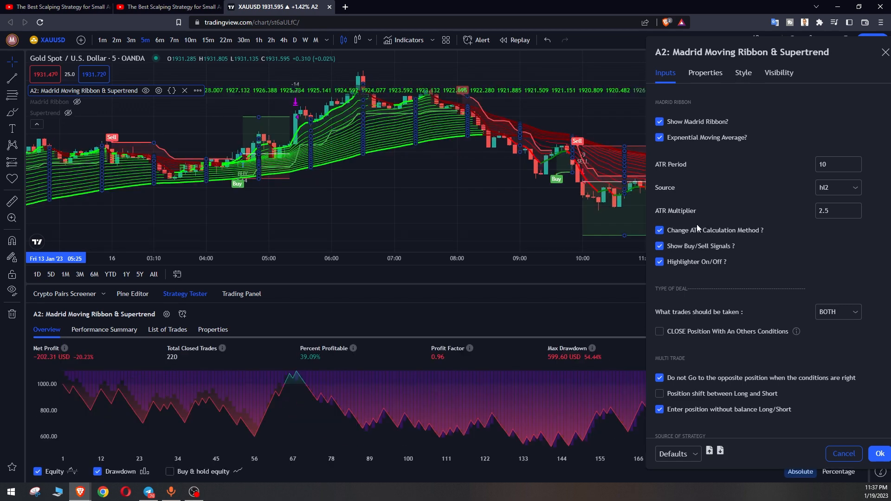
pyautogui.moveTo(378, 346)
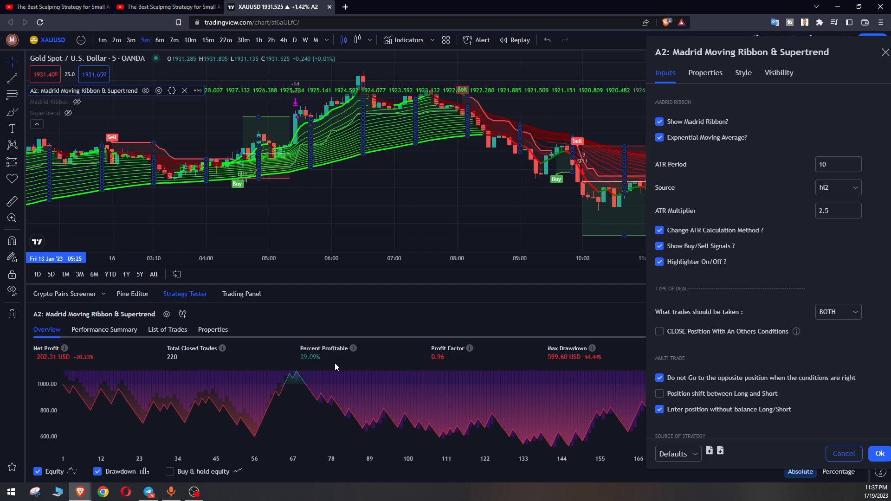
pyautogui.moveTo(775, 236)
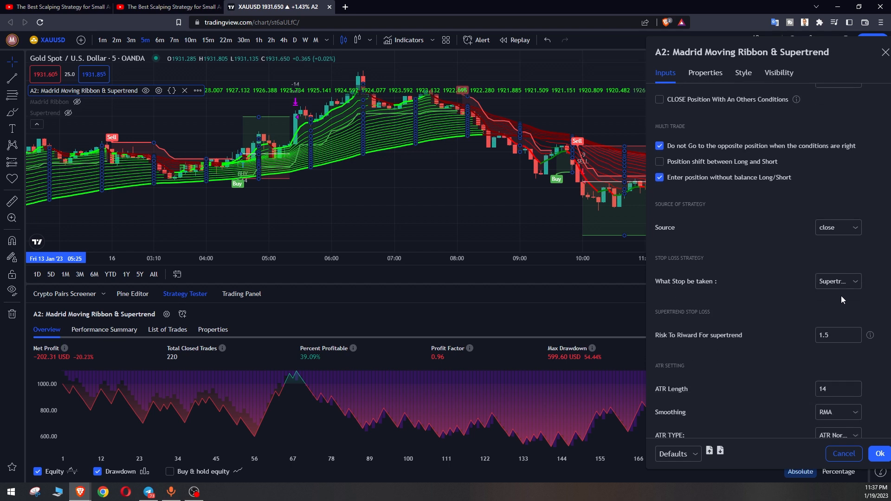
# Switch the 'What Stop be taken' stop loss to ATR
pyautogui.click(837, 281)
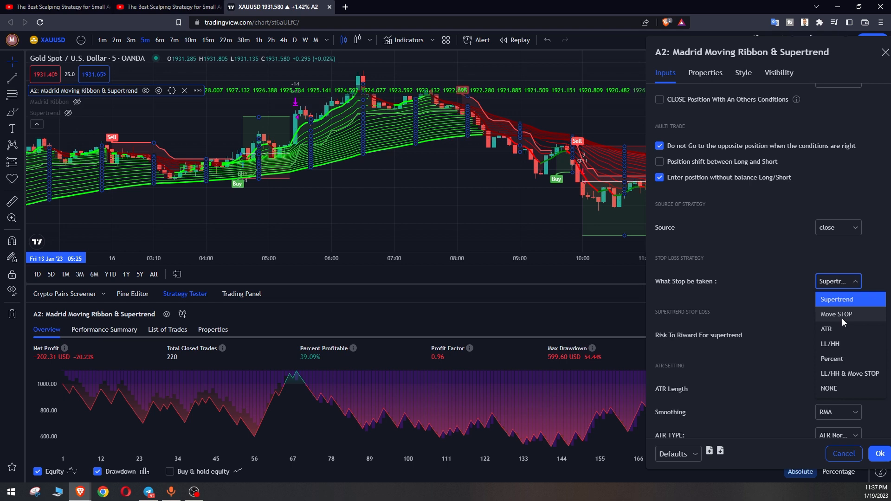
pyautogui.click(826, 329)
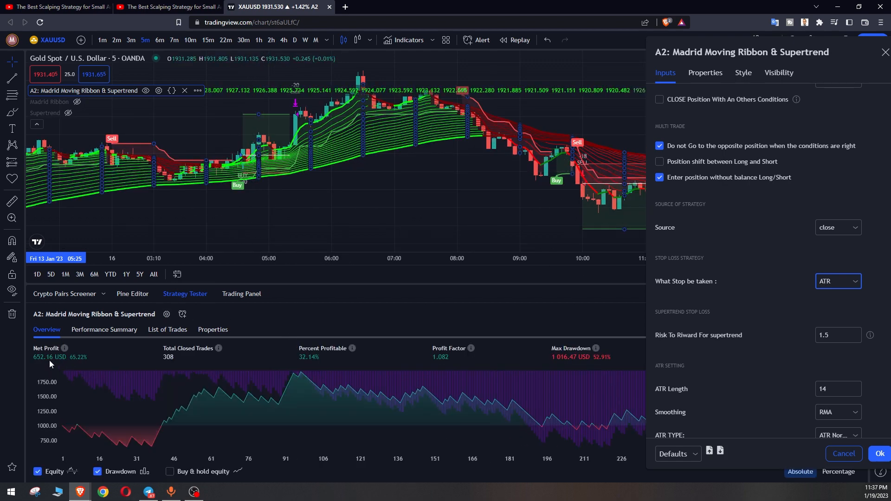
pyautogui.moveTo(761, 318)
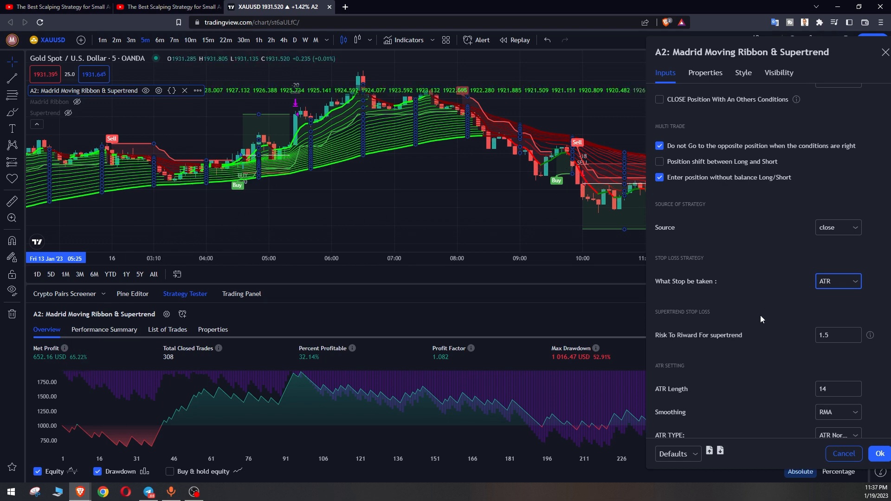
pyautogui.scroll(-3)
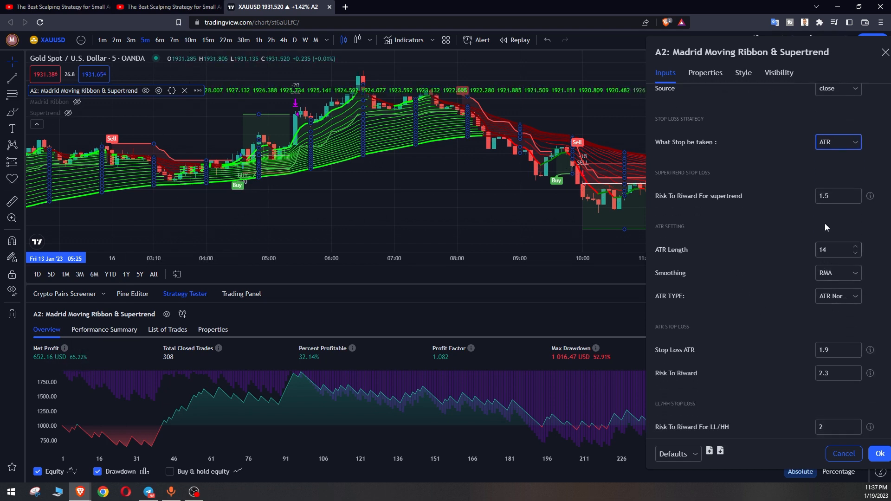
pyautogui.scroll(-3)
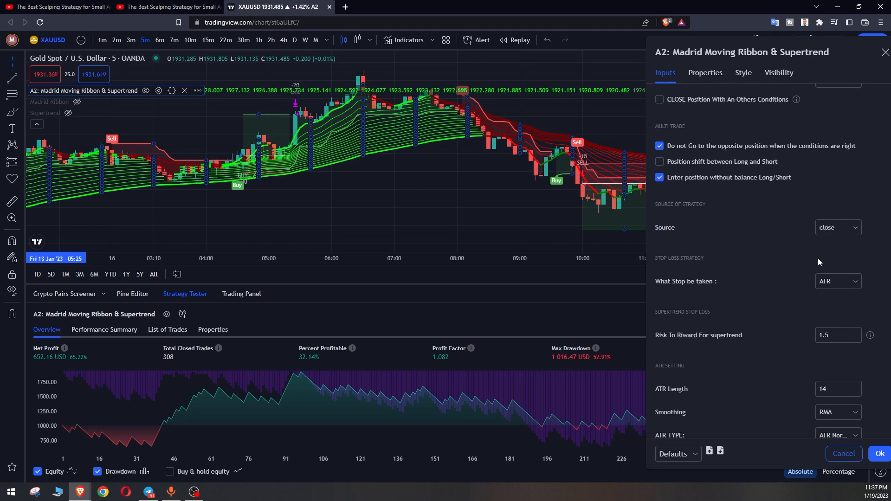
# Switch the stop loss back to Supertrend with a supertrend risk-to-reward of 1
pyautogui.click(837, 281)
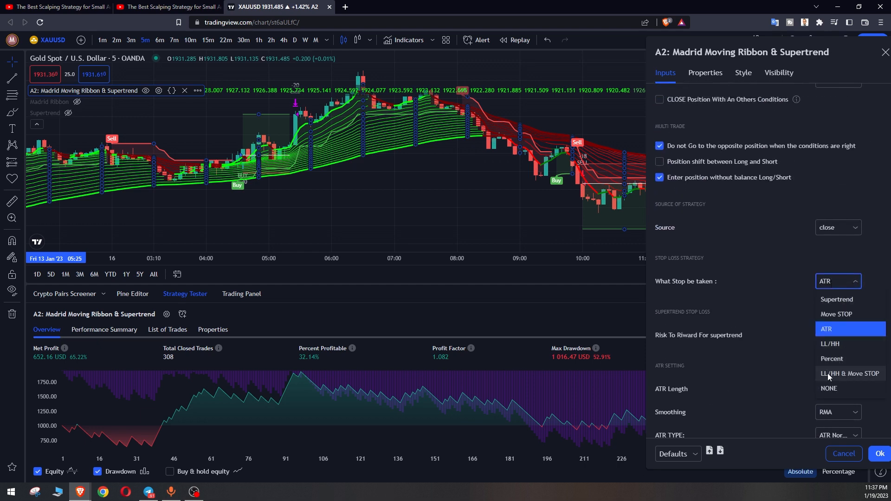
pyautogui.click(836, 299)
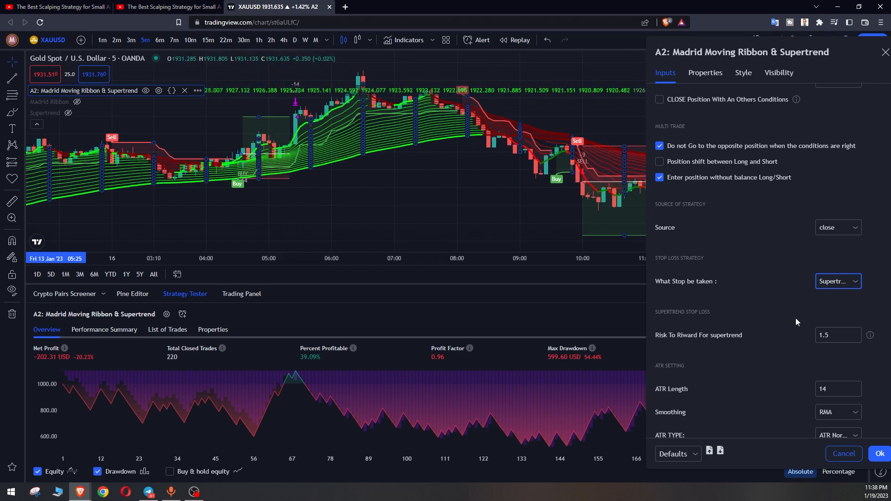
pyautogui.scroll(-3)
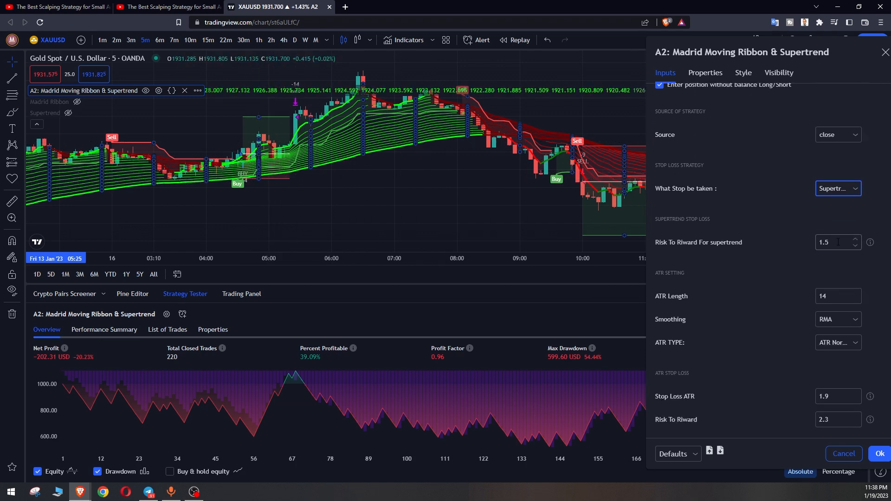
pyautogui.write('1')
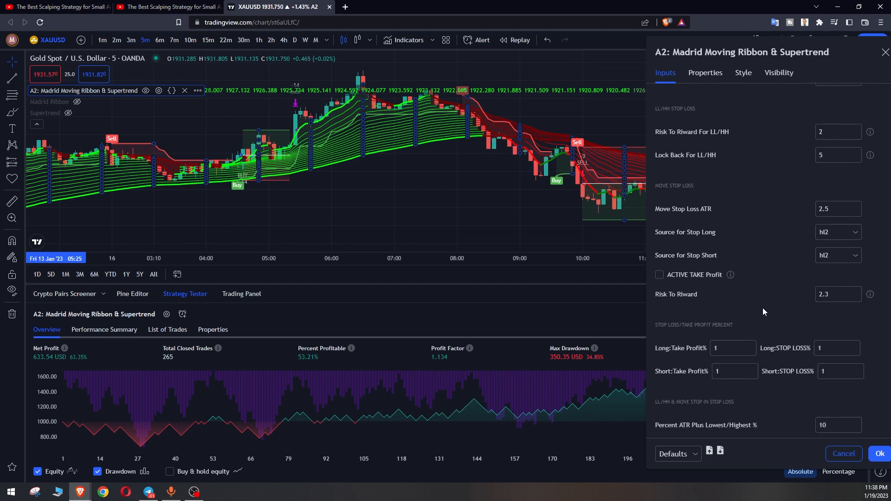
# Tick ACTIVE Trail Stop in the strategy's Inputs
pyautogui.scroll(-3)
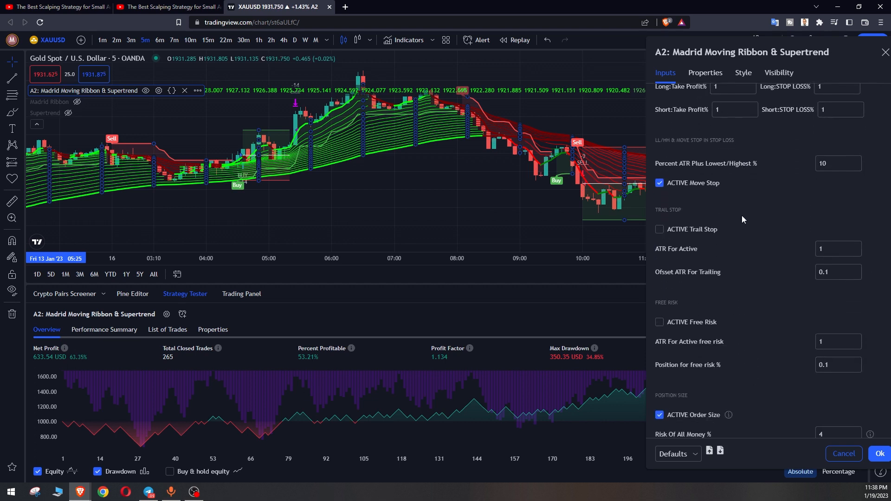
pyautogui.scroll(-3)
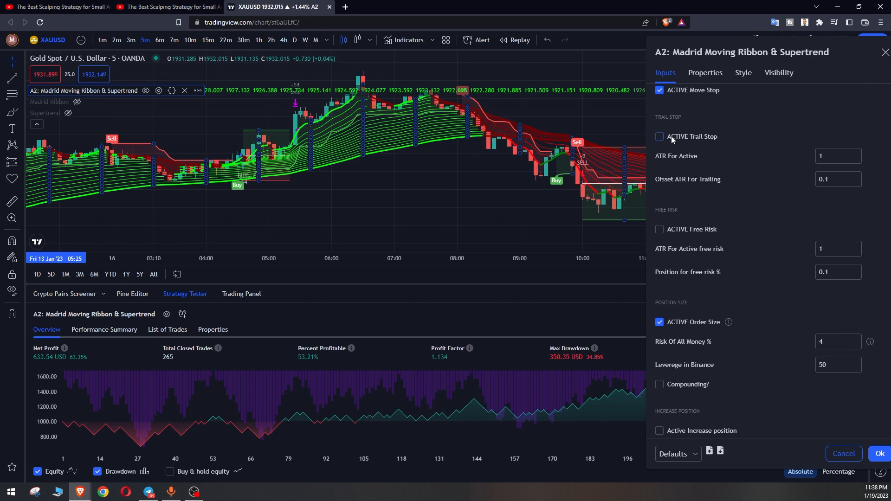
pyautogui.click(659, 136)
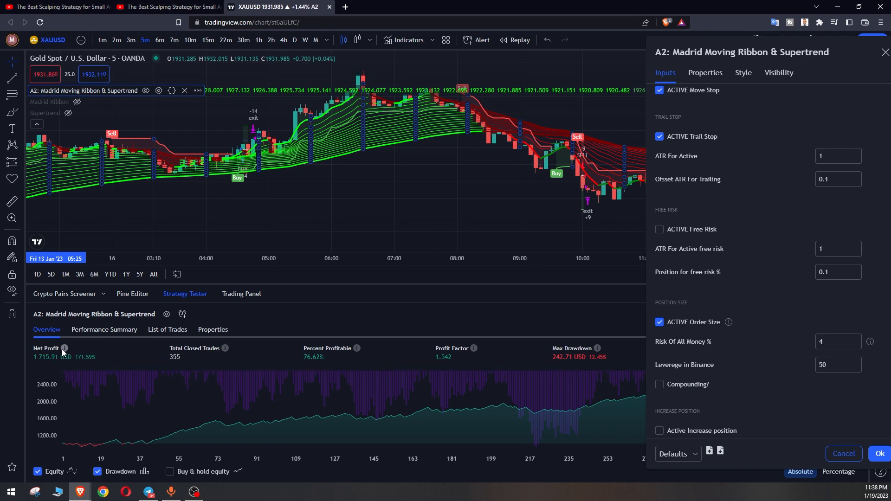
pyautogui.moveTo(823, 83)
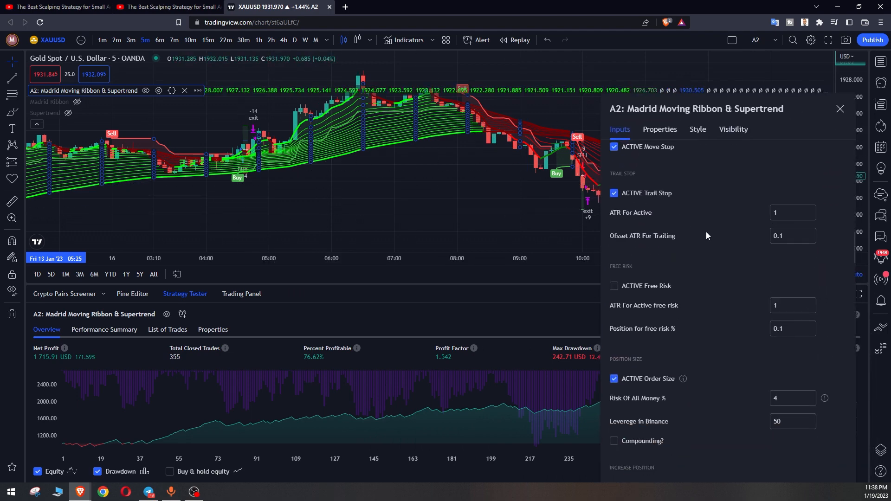
# Restore the ATR Multiplier to 2.5 after trying 2
pyautogui.scroll(-3)
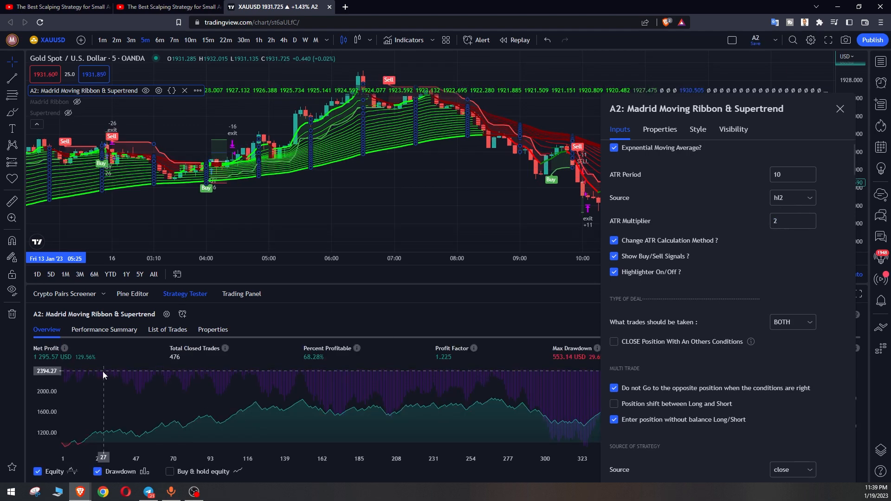
pyautogui.click(790, 220)
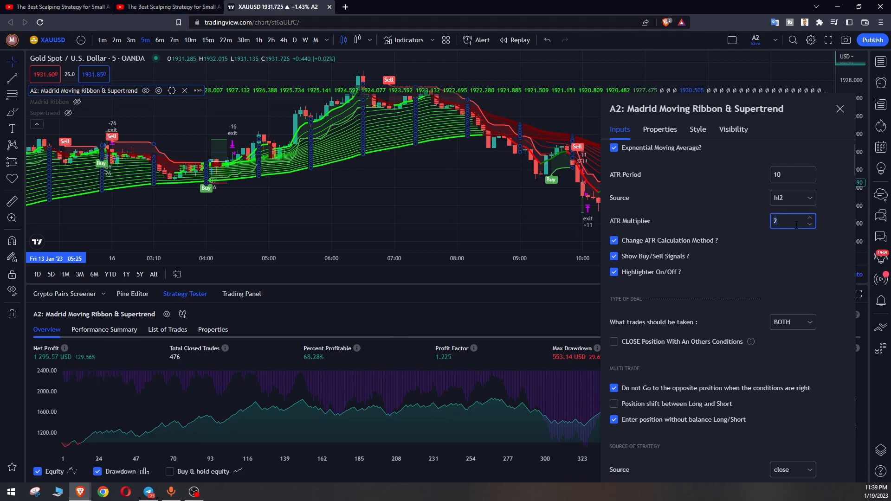
pyautogui.write('2.5')
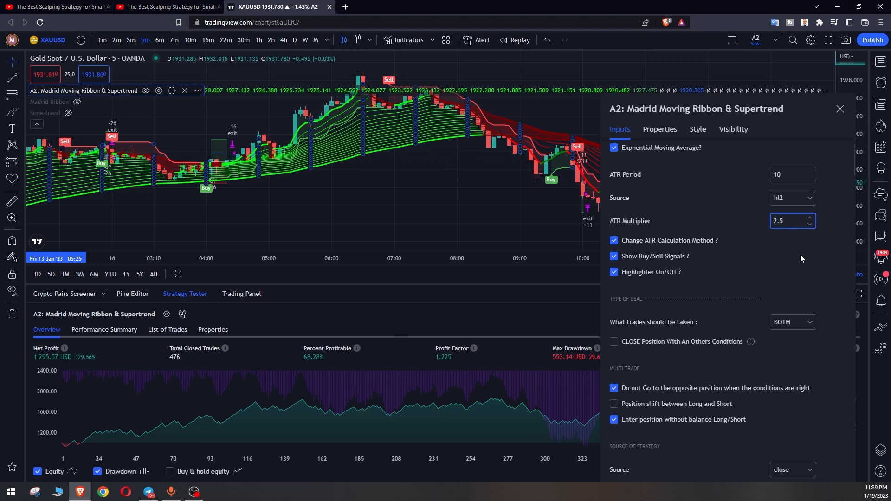
pyautogui.scroll(-3)
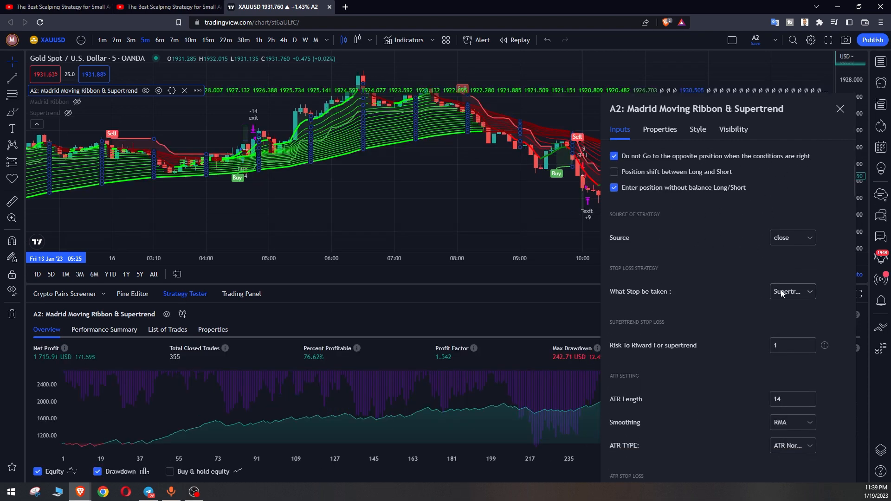
# Switch the stop loss to LL/HH and set Lock Back For LL/HH to 8
pyautogui.click(791, 292)
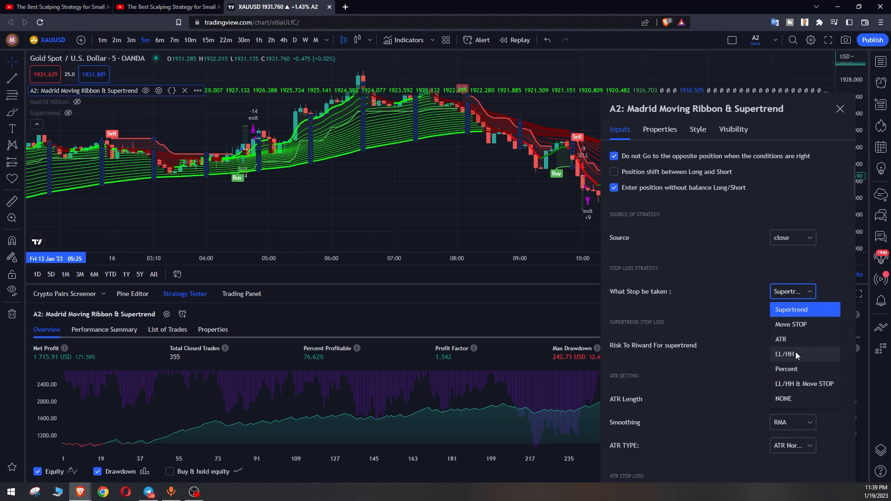
pyautogui.click(785, 354)
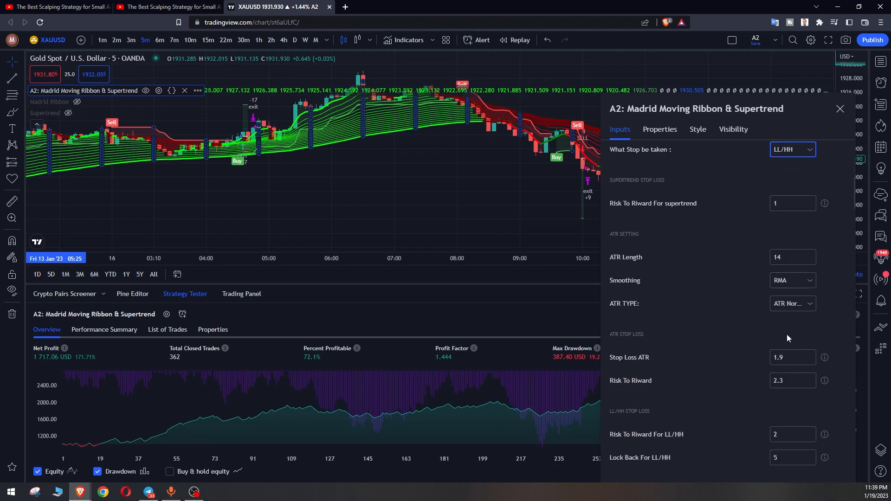
pyautogui.scroll(-3)
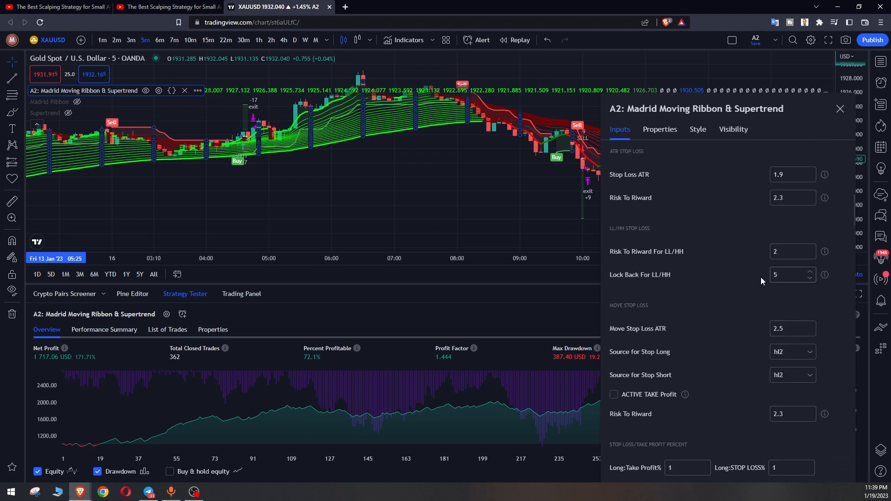
pyautogui.click(792, 251)
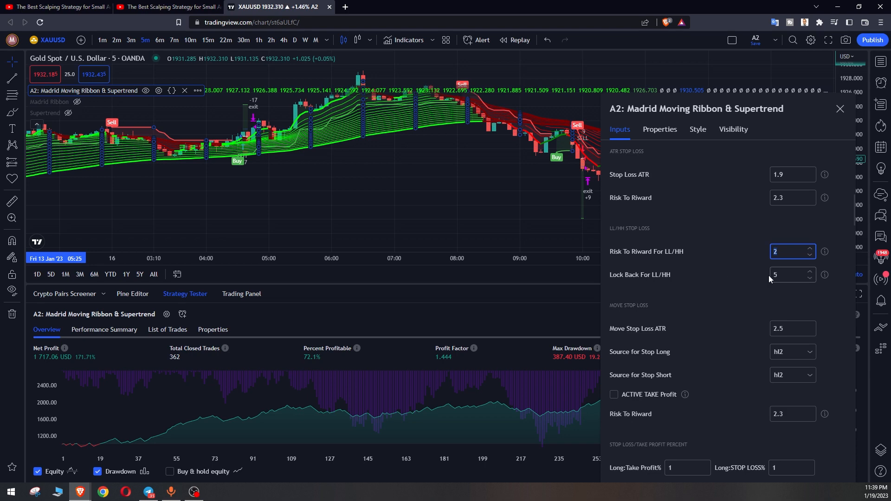
pyautogui.write('8')
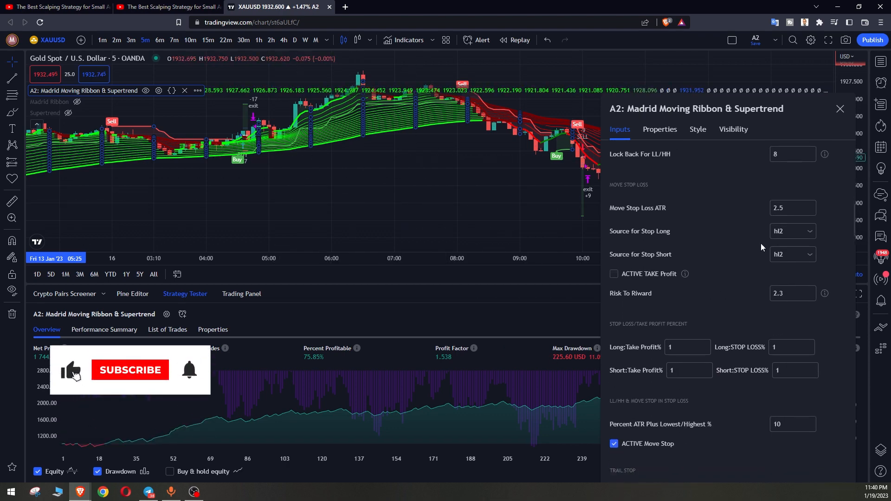
pyautogui.scroll(-3)
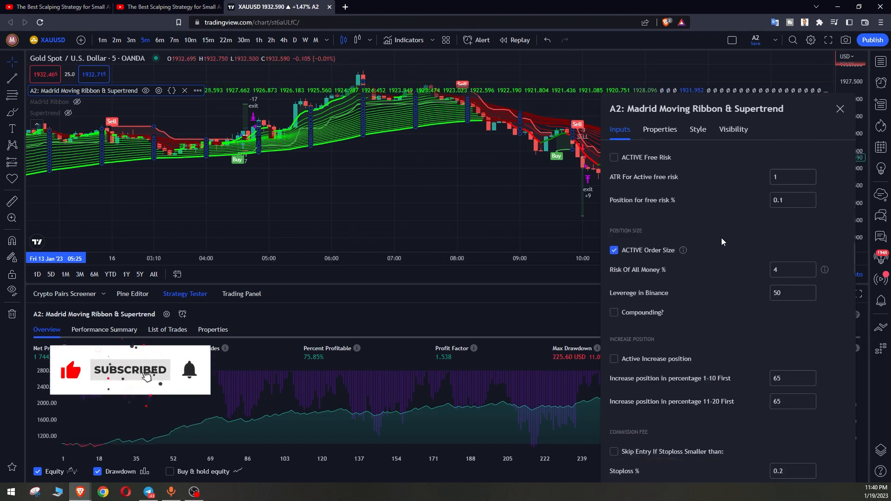
pyautogui.scroll(-3)
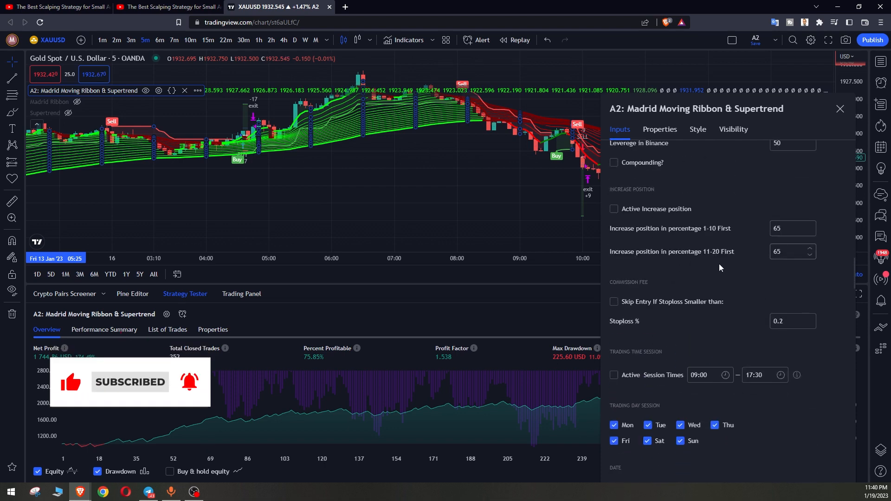
pyautogui.scroll(-3)
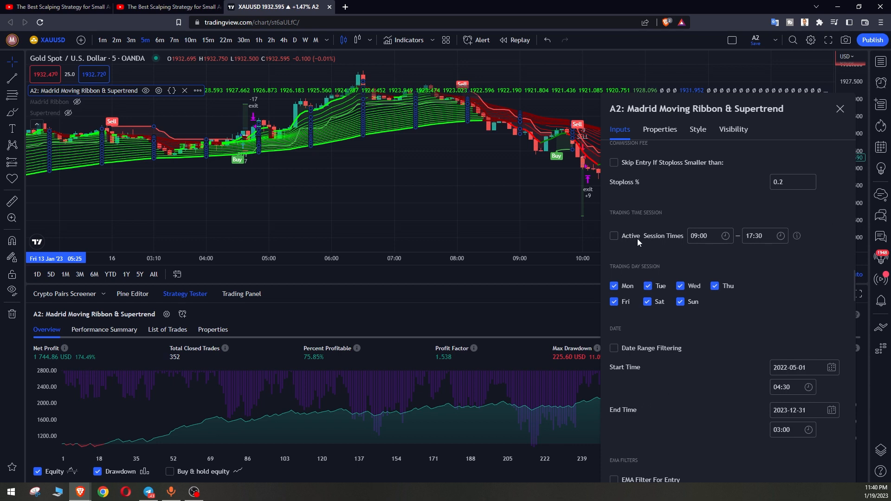
pyautogui.scroll(-3)
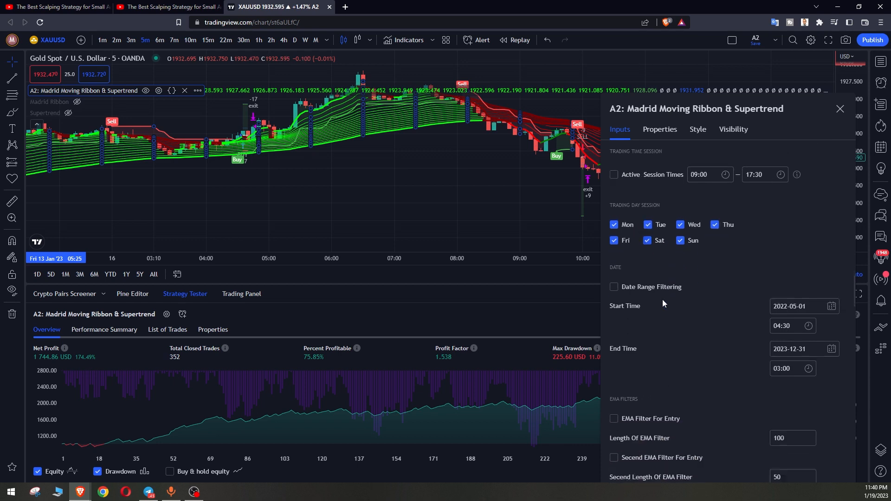
pyautogui.scroll(-3)
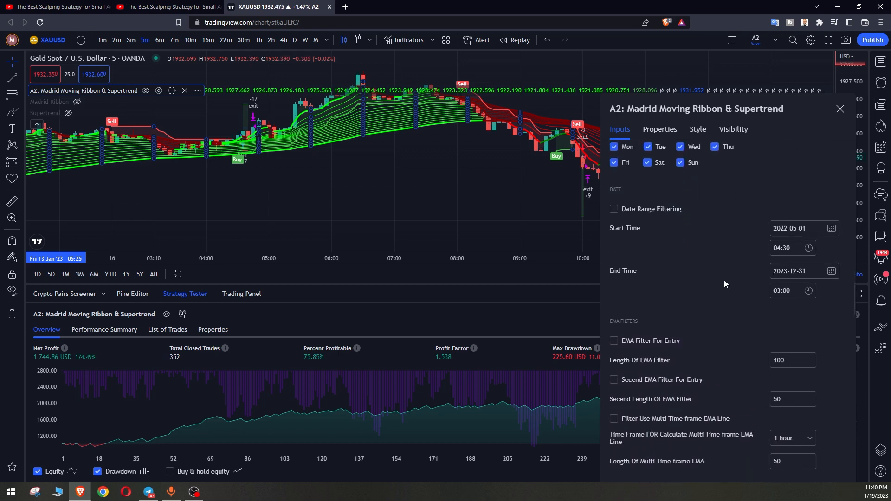
pyautogui.scroll(-3)
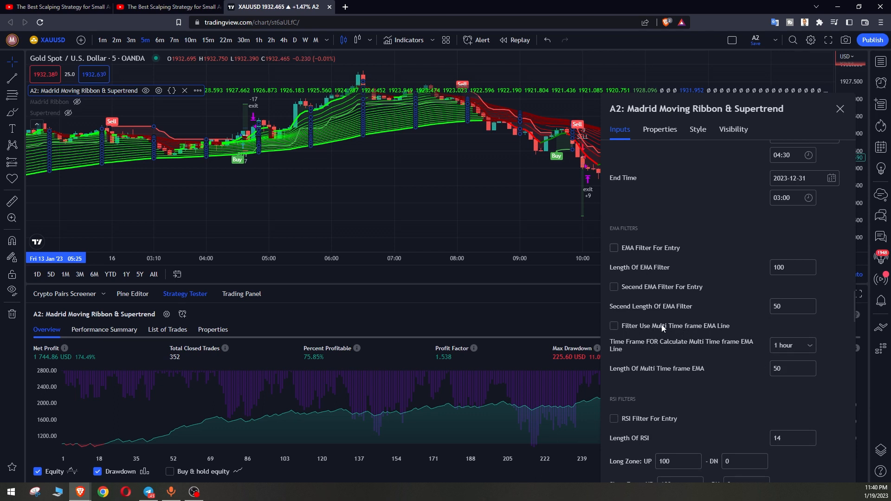
# Tick 'Filter Use Multi Time frame EMA Line' and check the backtest's new figures
pyautogui.click(614, 326)
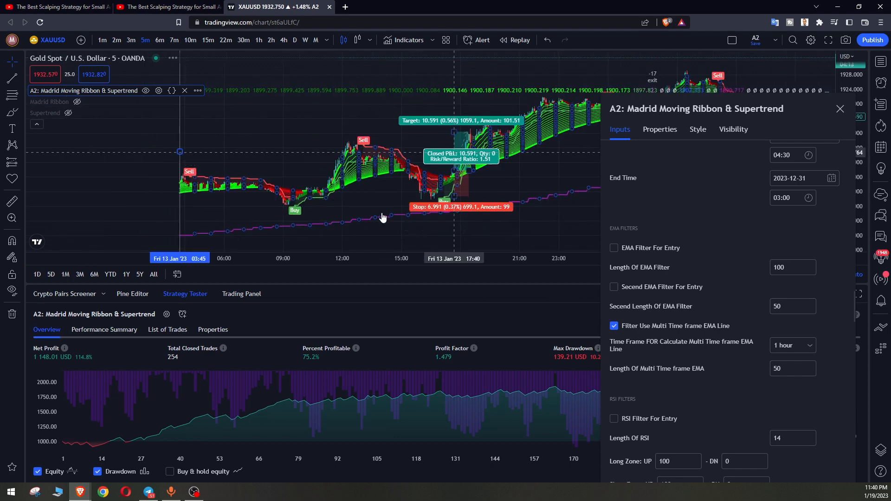
pyautogui.click(840, 108)
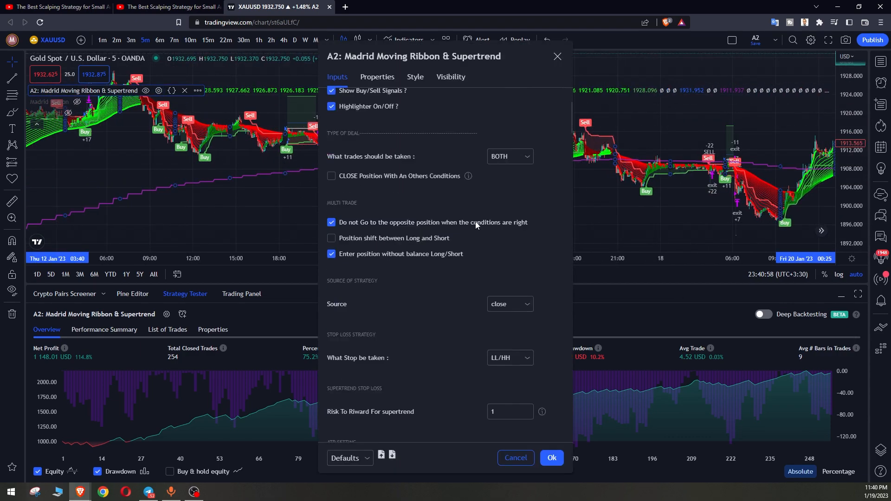
# Tick 'Compounding?' under Position Size, then untick it, returning net profit to 1,744.86 USD
pyautogui.scroll(-3)
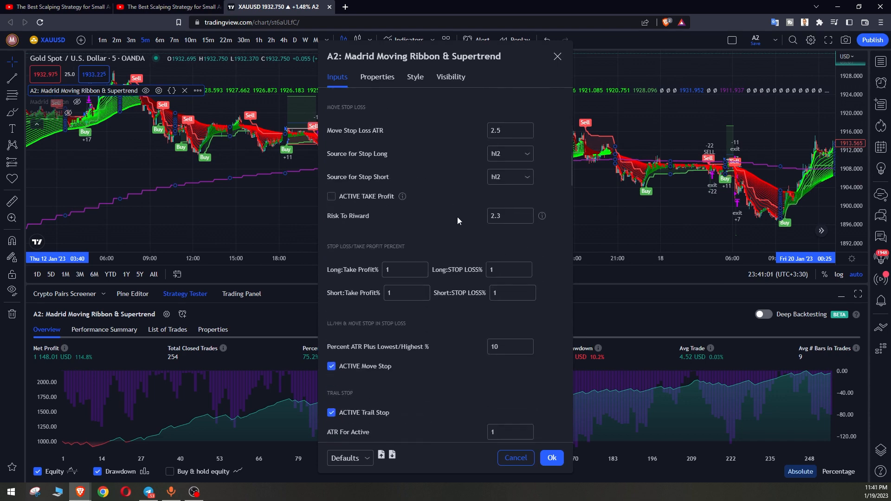
pyautogui.scroll(-3)
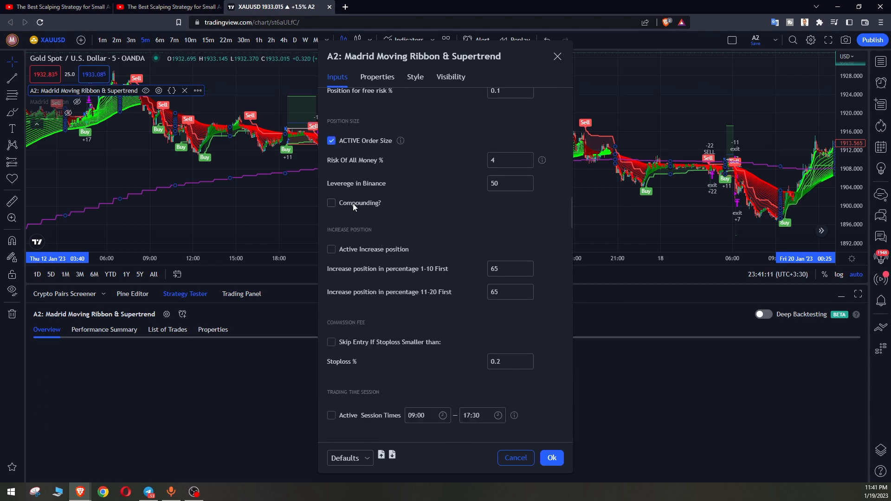
pyautogui.click(331, 203)
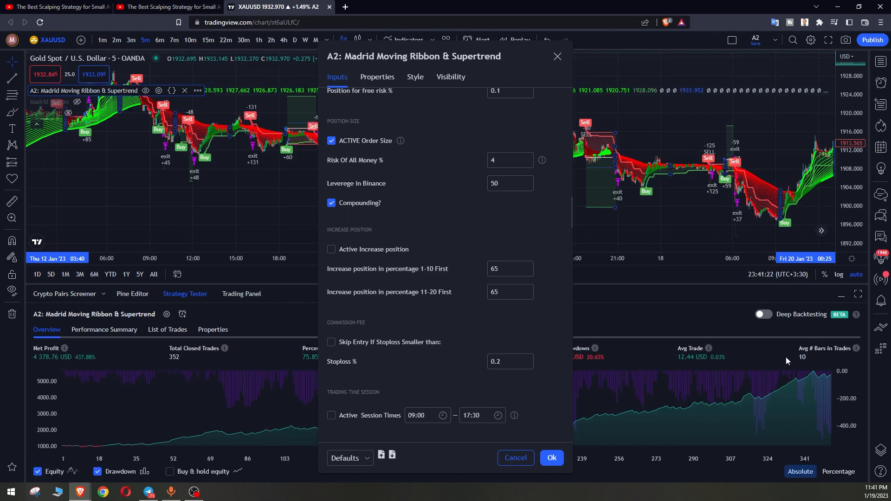
pyautogui.moveTo(165, 327)
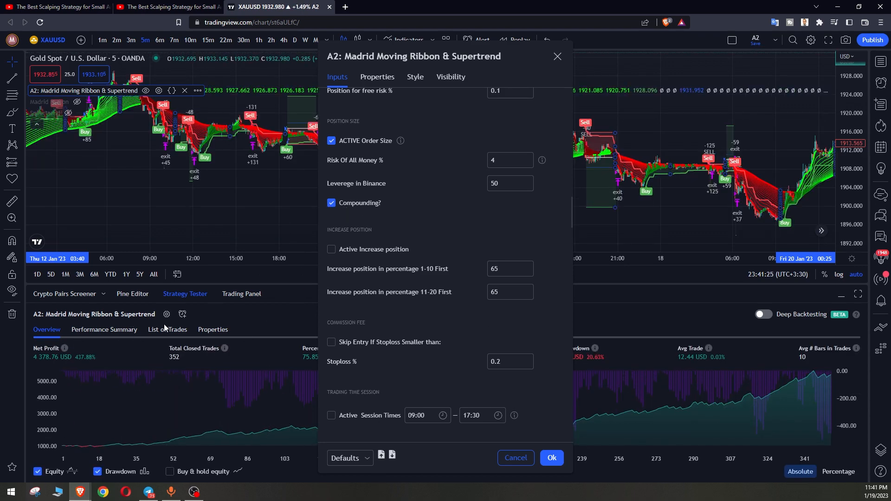
pyautogui.click(331, 203)
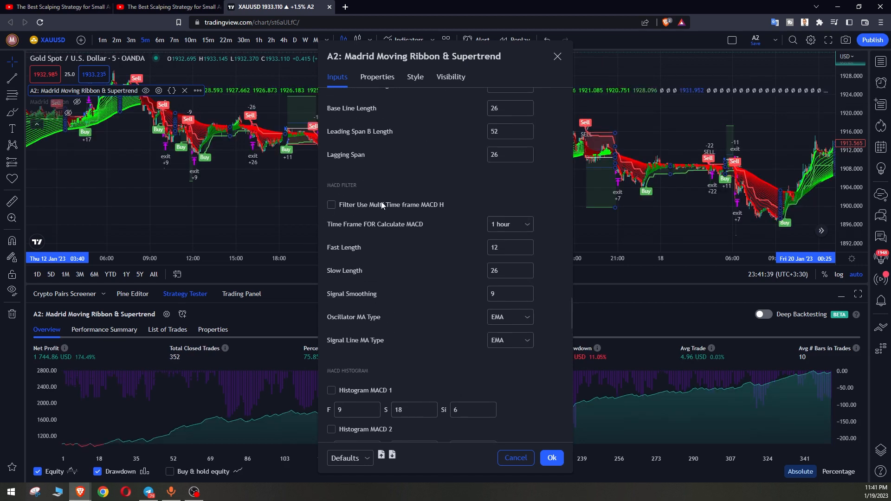
# Try the multi-timeframe MACD filter, then switch on MACD Histograms 1 and 2 instead
pyautogui.click(331, 205)
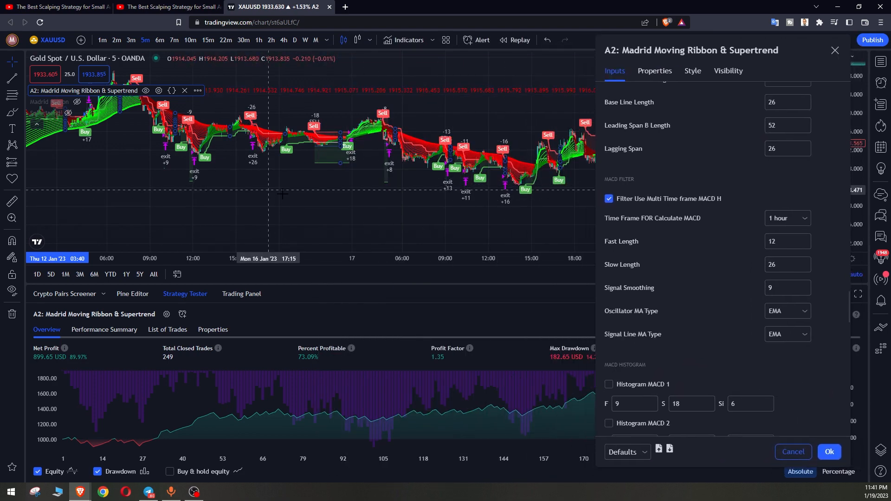
pyautogui.click(787, 217)
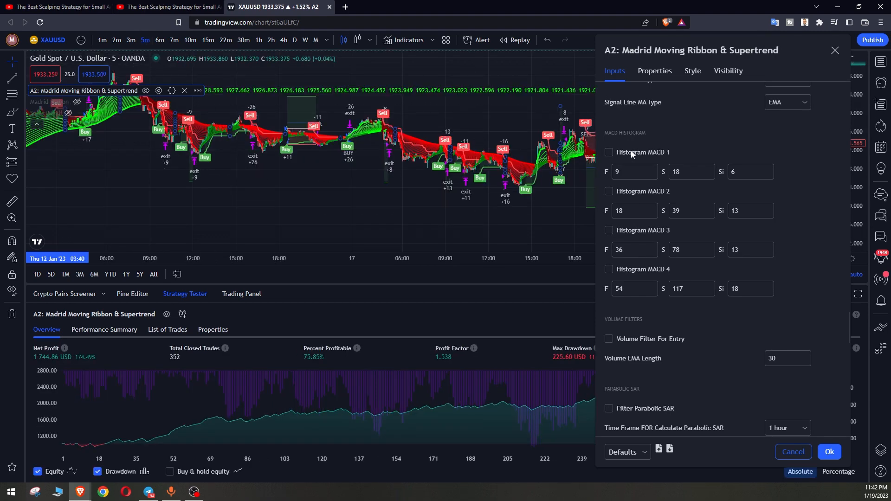
pyautogui.click(609, 191)
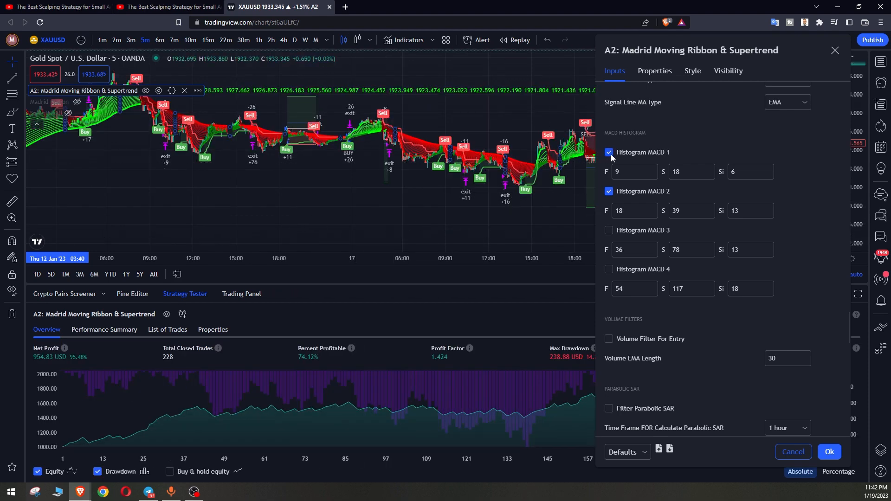
# Set 'What Stop be taken' to LL/HH & Move STOP, giving 560.64 USD over 244 trades
pyautogui.scroll(-3)
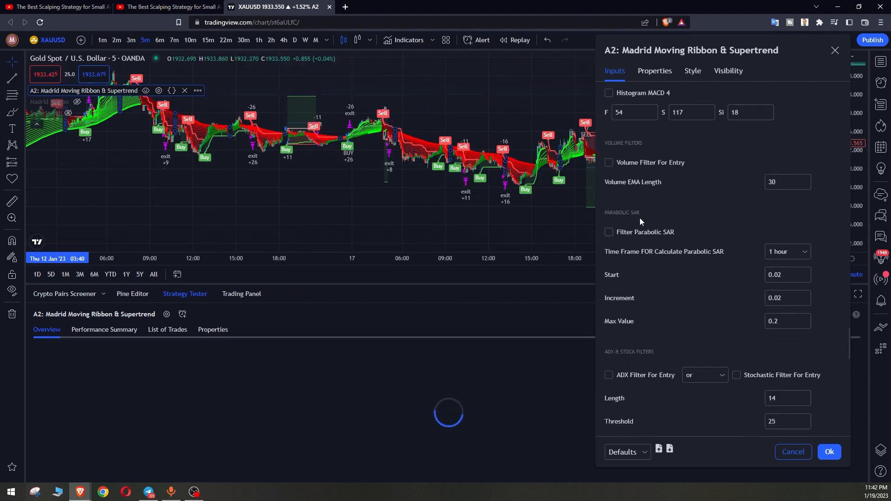
pyautogui.click(608, 162)
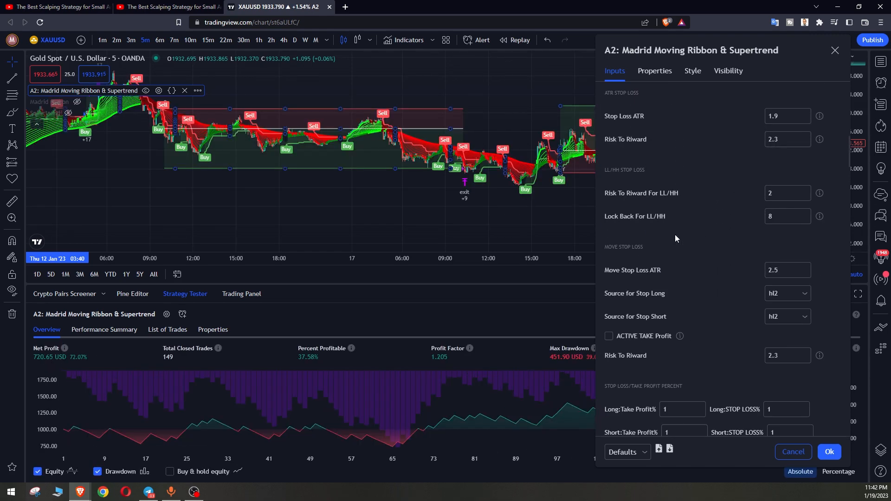
pyautogui.scroll(3)
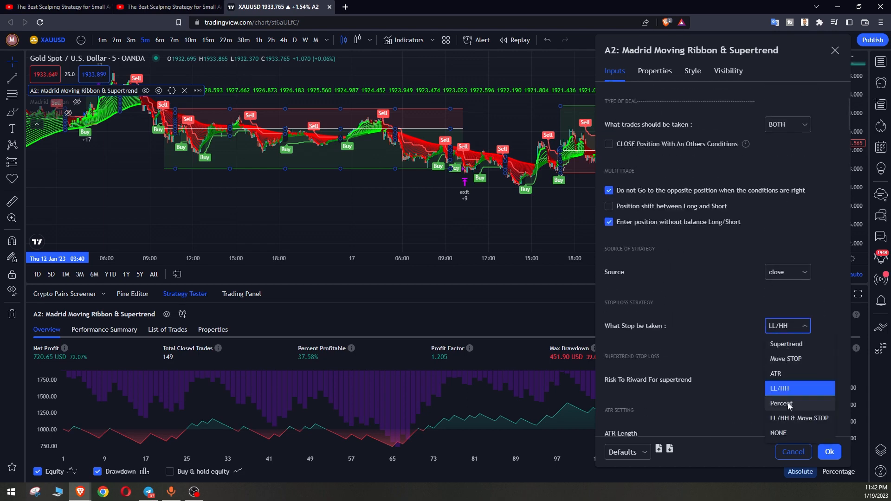
pyautogui.moveTo(781, 423)
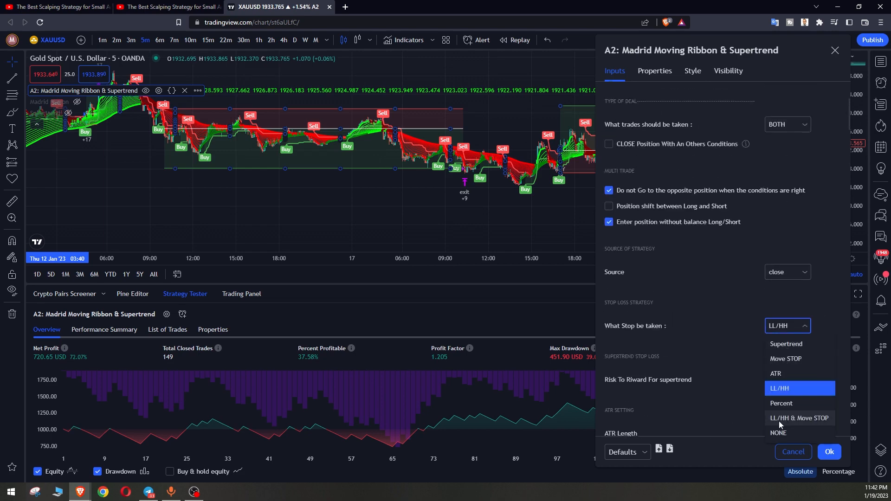
pyautogui.click(799, 417)
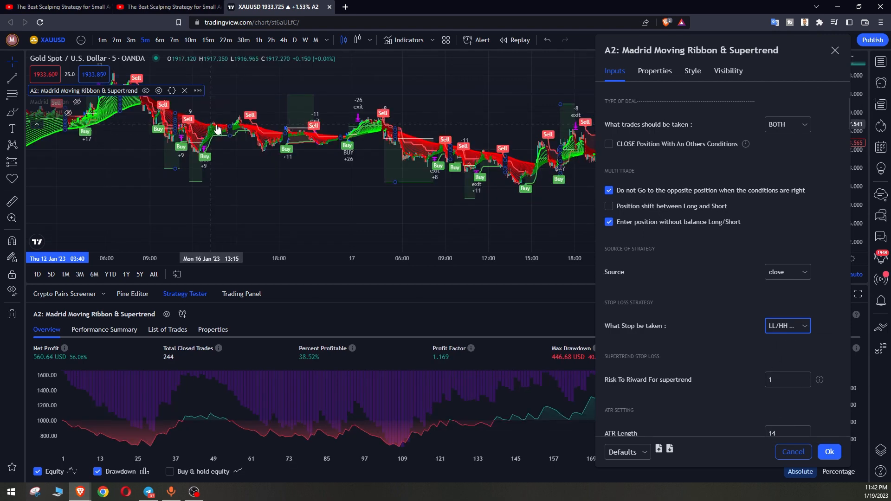
pyautogui.scroll(-3)
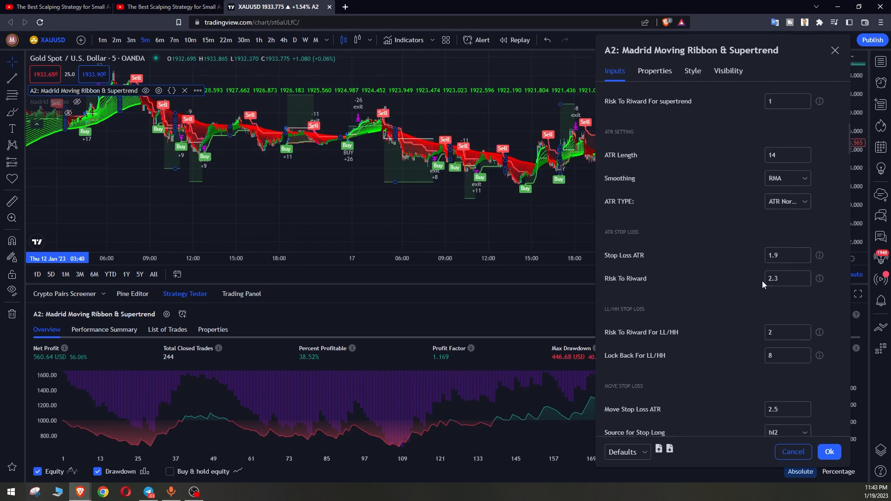
pyautogui.scroll(-3)
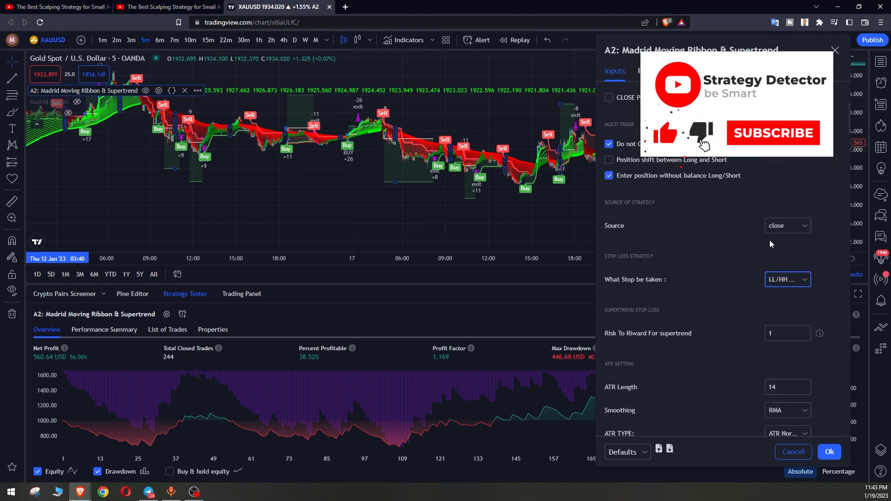
# Move past the ATR, RSI and Standard Candle inputs to the Ichimoku Filter Setting section
pyautogui.click(787, 279)
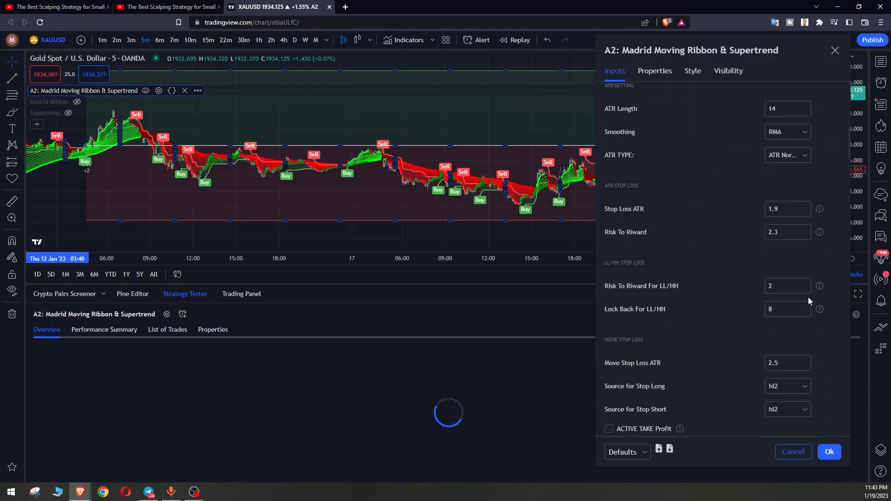
pyautogui.scroll(-3)
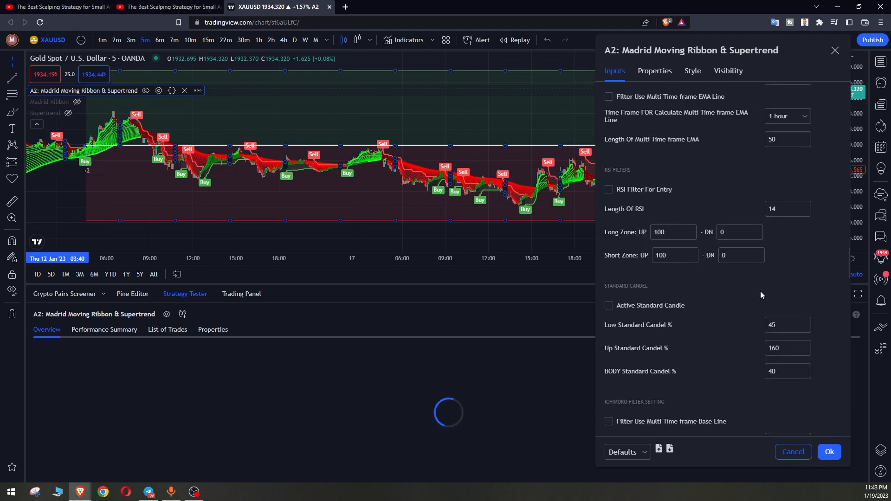
pyautogui.scroll(-3)
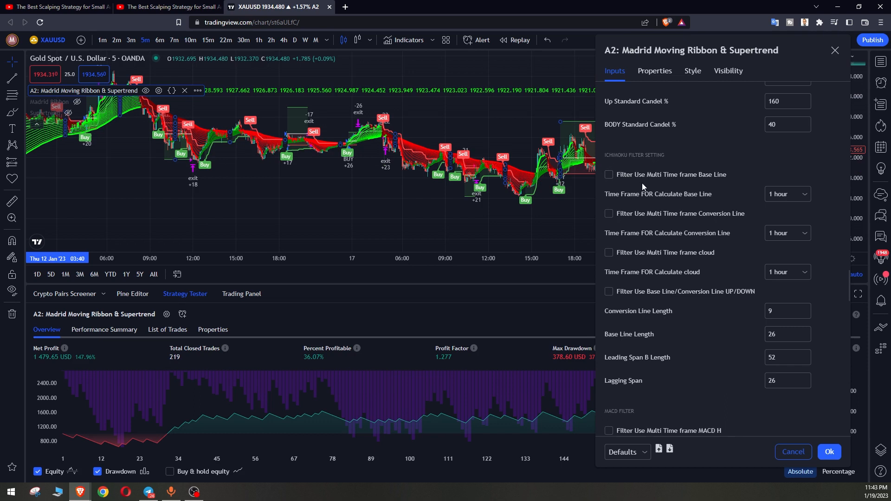
pyautogui.moveTo(618, 180)
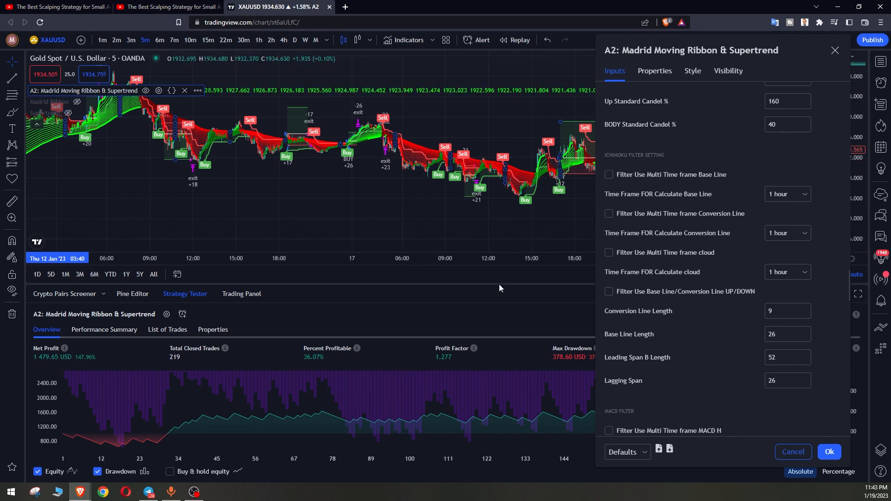
pyautogui.moveTo(175, 148)
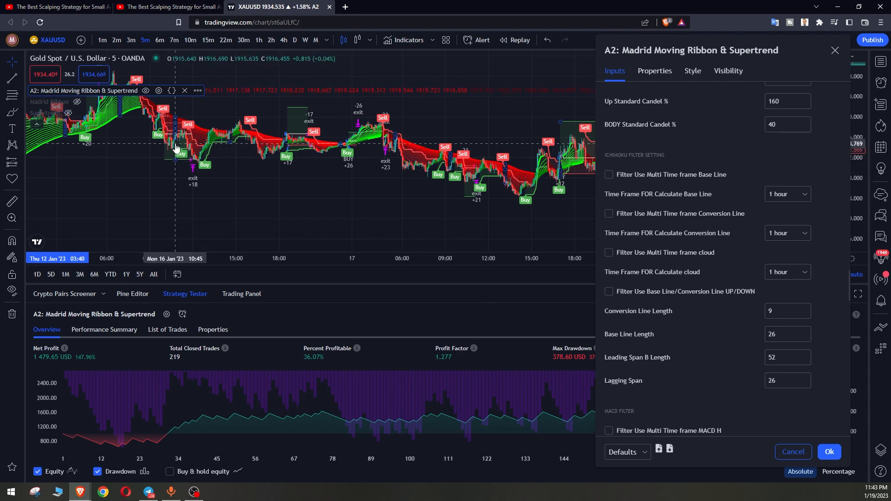
pyautogui.scroll(-3)
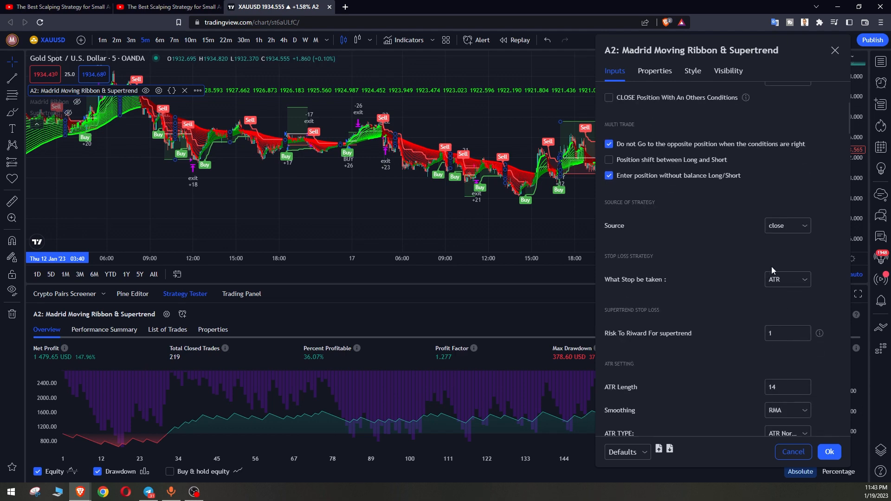
pyautogui.scroll(-3)
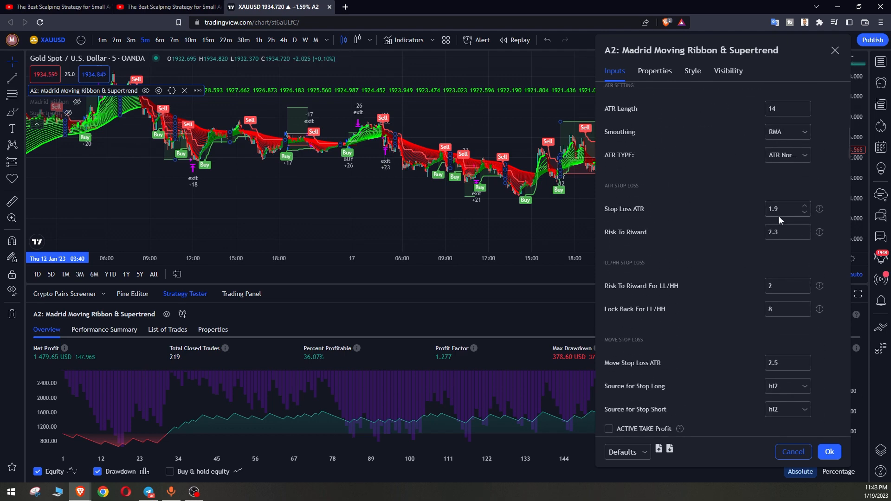
pyautogui.click(787, 232)
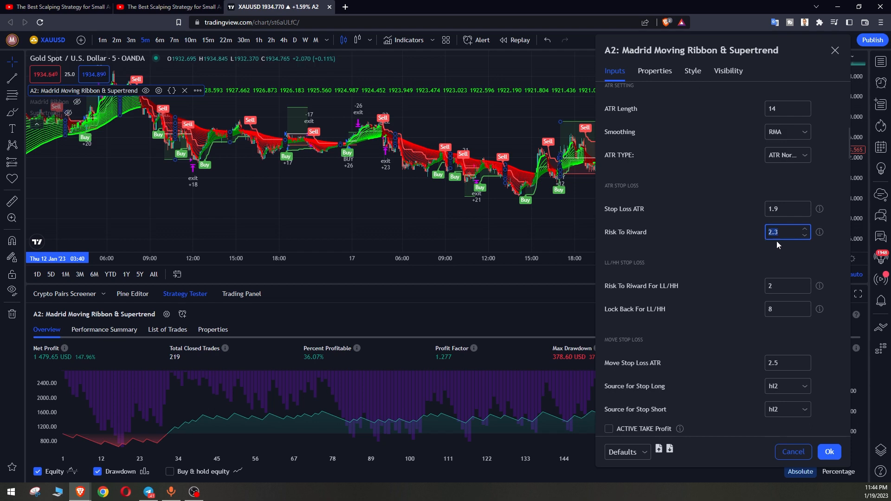
pyautogui.click(787, 208)
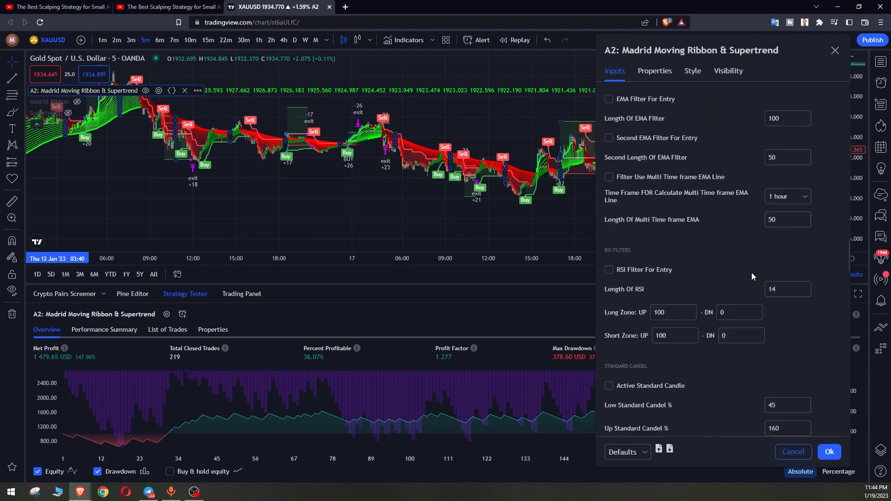
# Test and disable the base line and conversion line filters, keeping only the cloud filter on
pyautogui.scroll(-3)
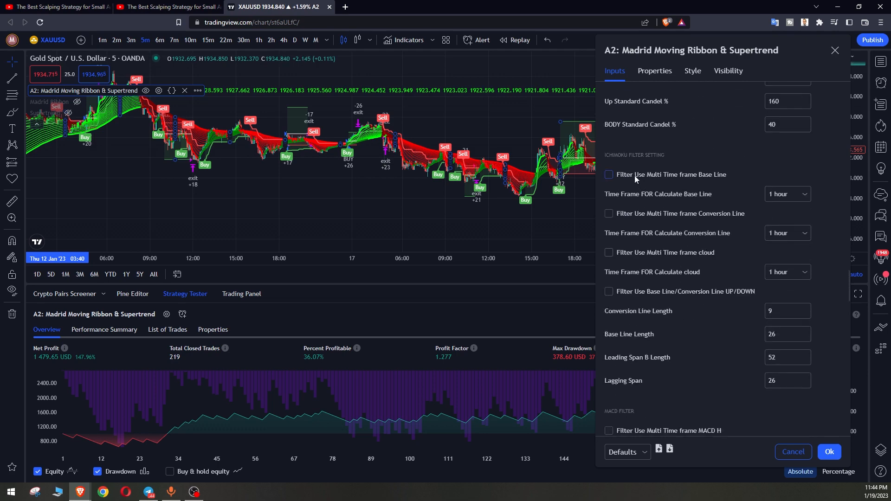
pyautogui.click(608, 174)
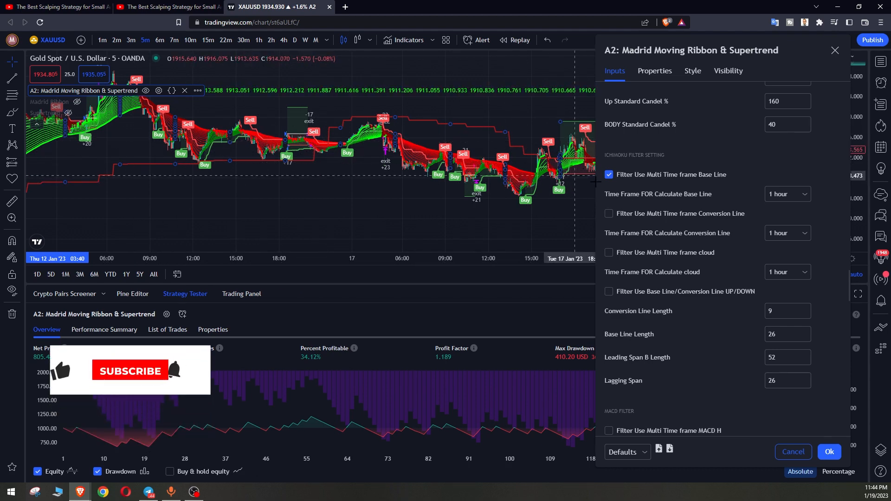
pyautogui.click(787, 194)
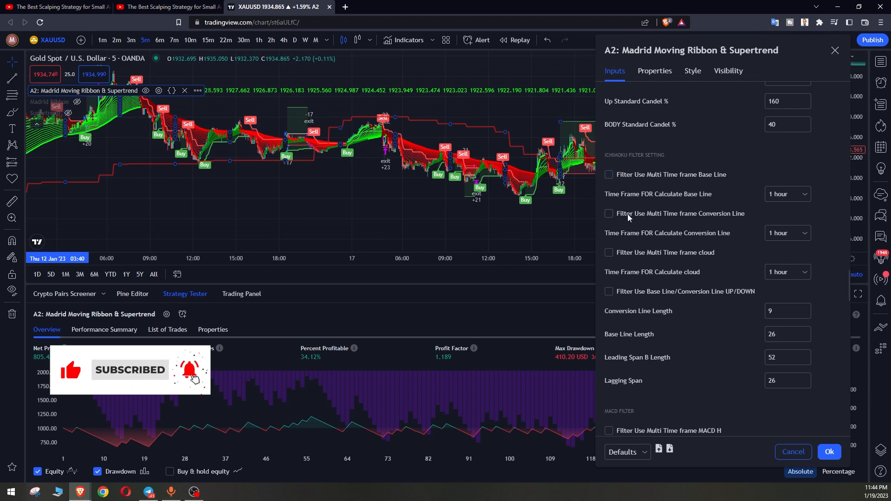
pyautogui.click(607, 212)
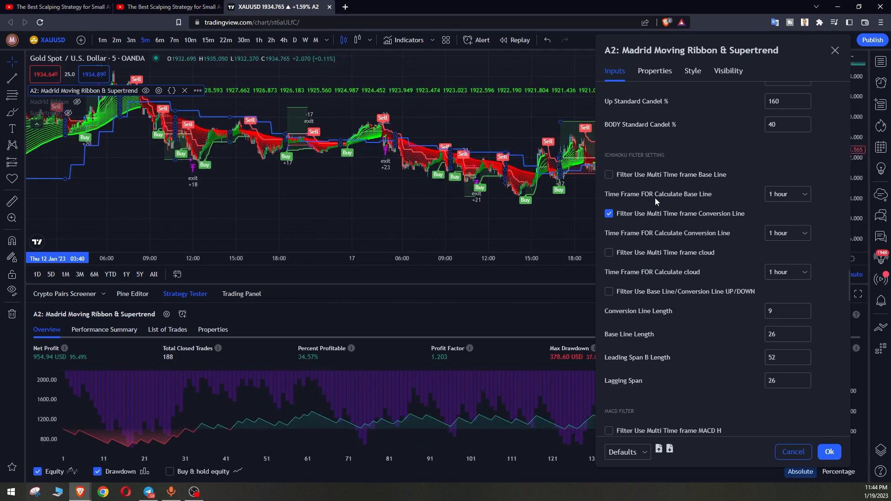
pyautogui.moveTo(629, 216)
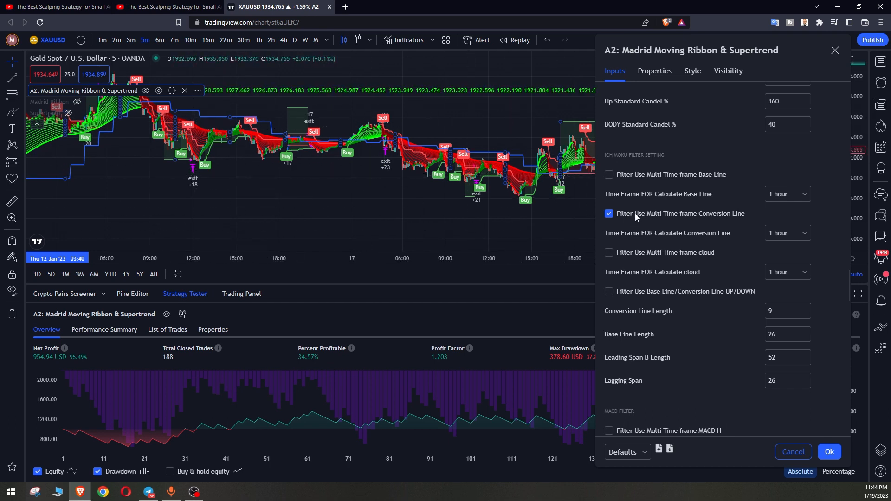
pyautogui.click(608, 213)
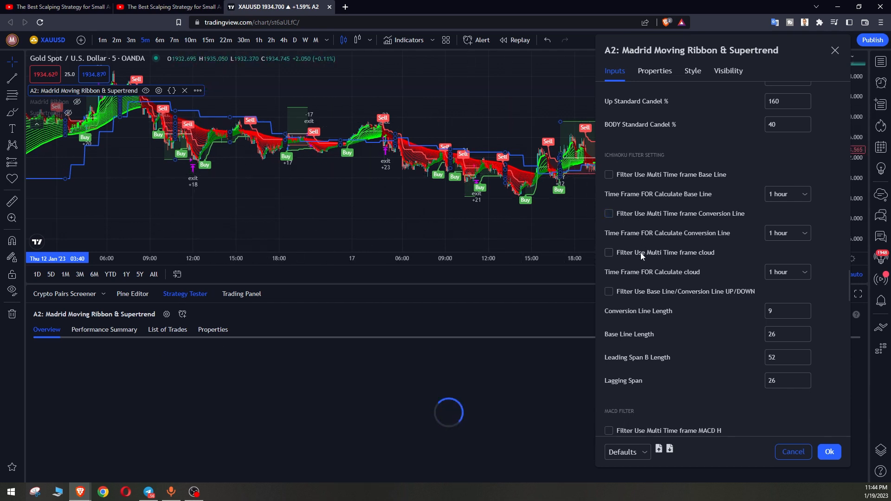
pyautogui.click(608, 253)
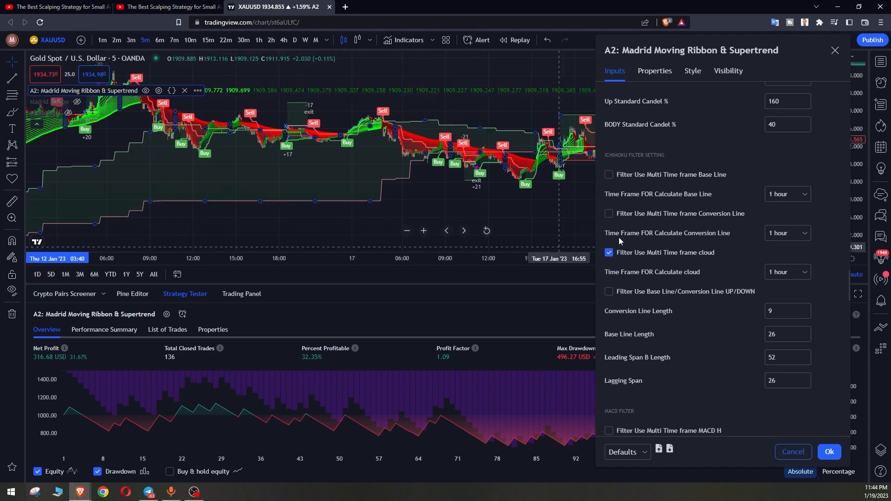
# Scroll down to the Volume Filters and Parabolic SAR sections of the strategy inputs
pyautogui.scroll(-3)
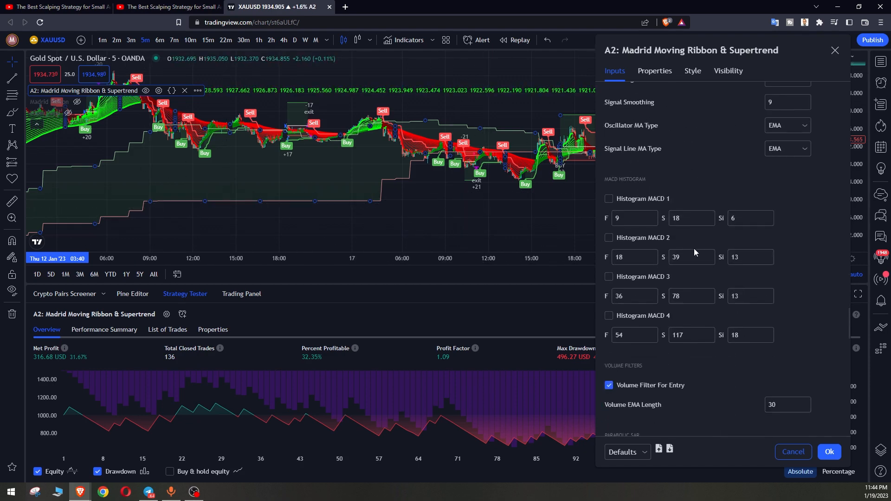
pyautogui.scroll(-3)
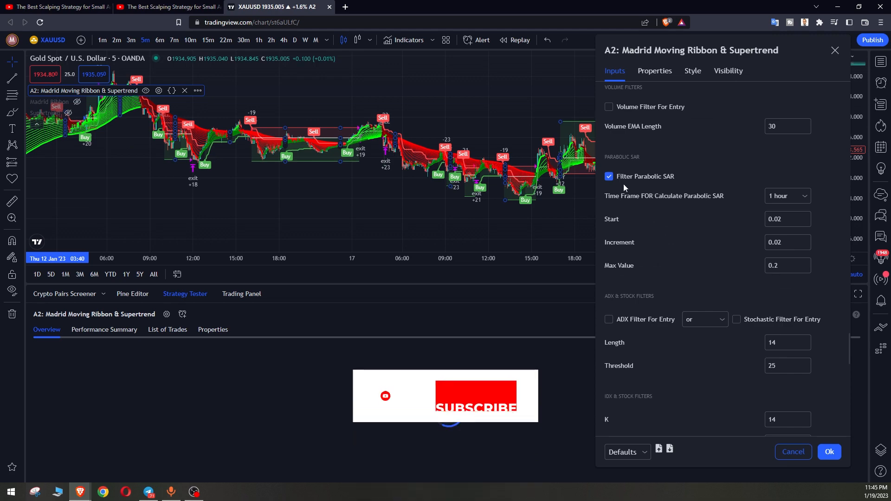
pyautogui.scroll(-3)
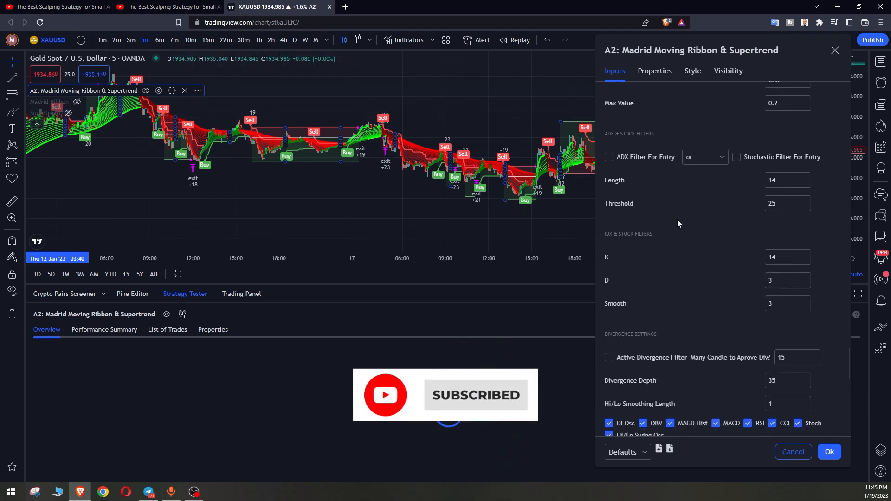
pyautogui.scroll(-3)
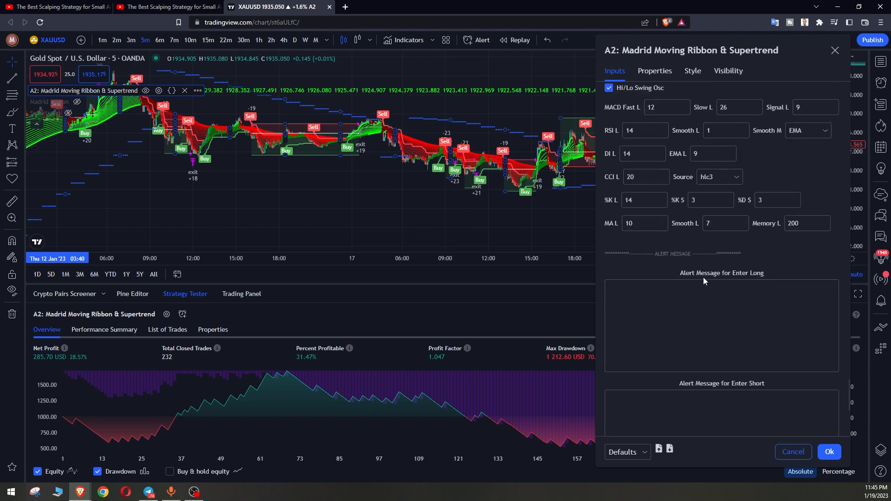
pyautogui.scroll(-3)
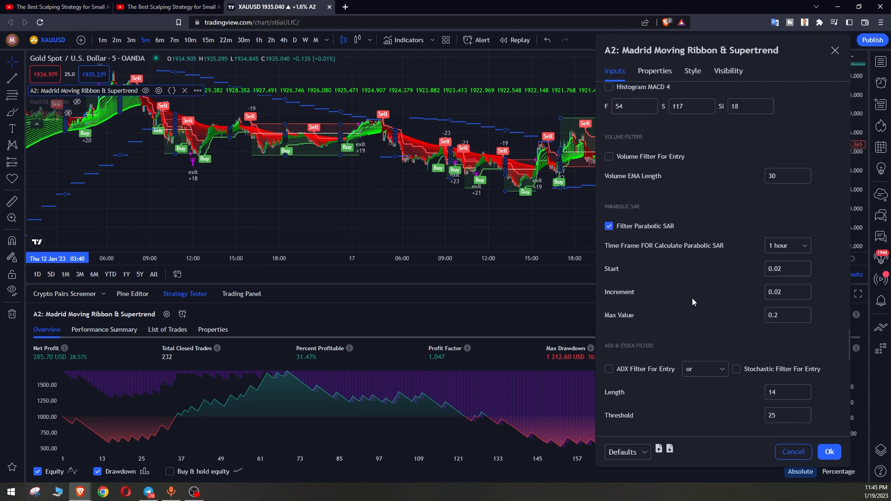
# Review the Madrid Ribbon and Type of Deal inputs while results show 652.16 USD
pyautogui.scroll(-3)
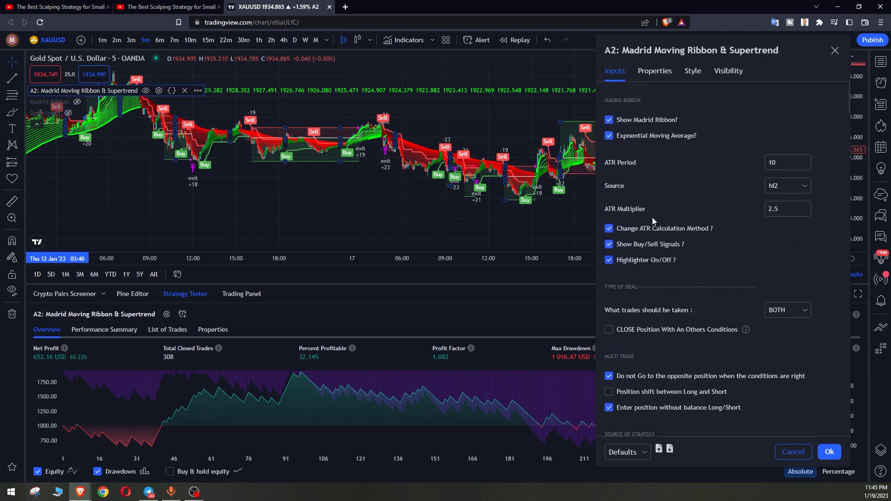
pyautogui.moveTo(647, 311)
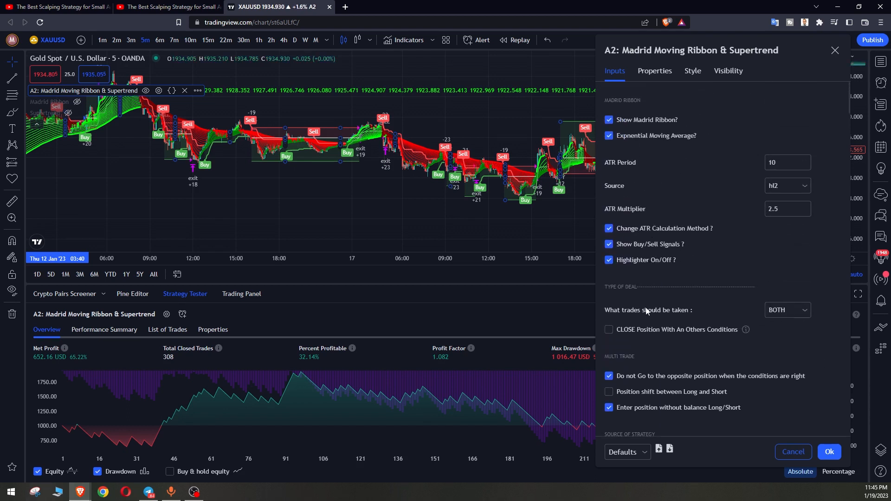
pyautogui.scroll(-3)
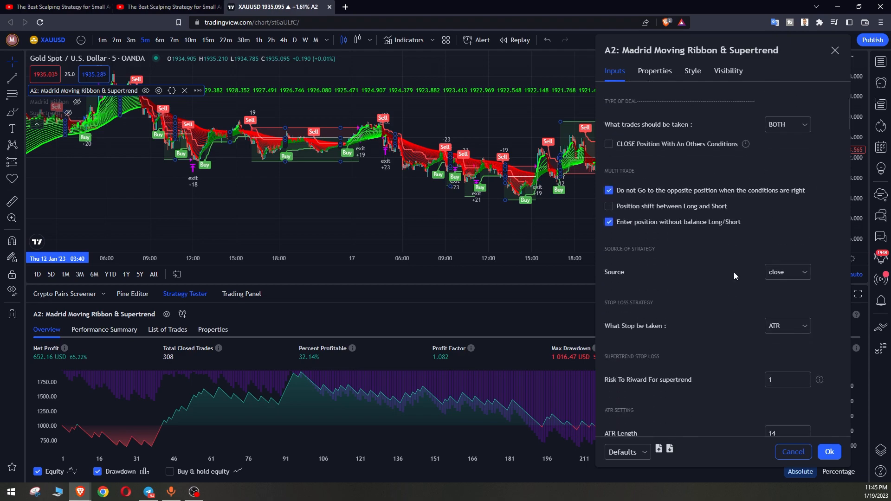